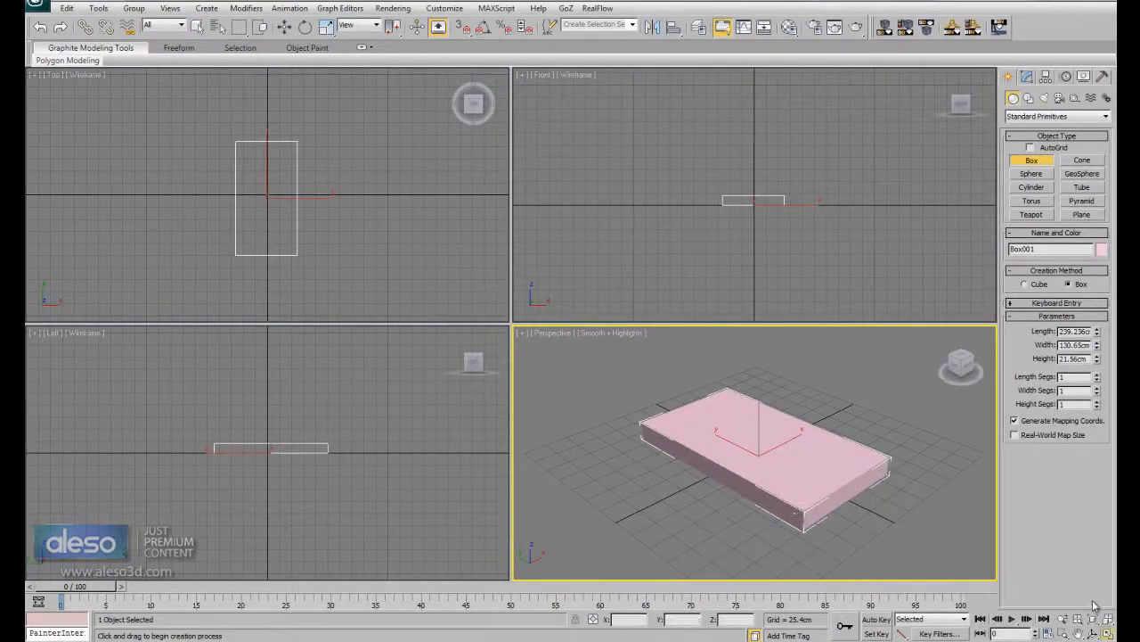
# Make the tabletop box 210 × 110 cm with a 6 cm height, raised to Z 70 cm.
pyautogui.press('alt+w')
pyautogui.write('110')
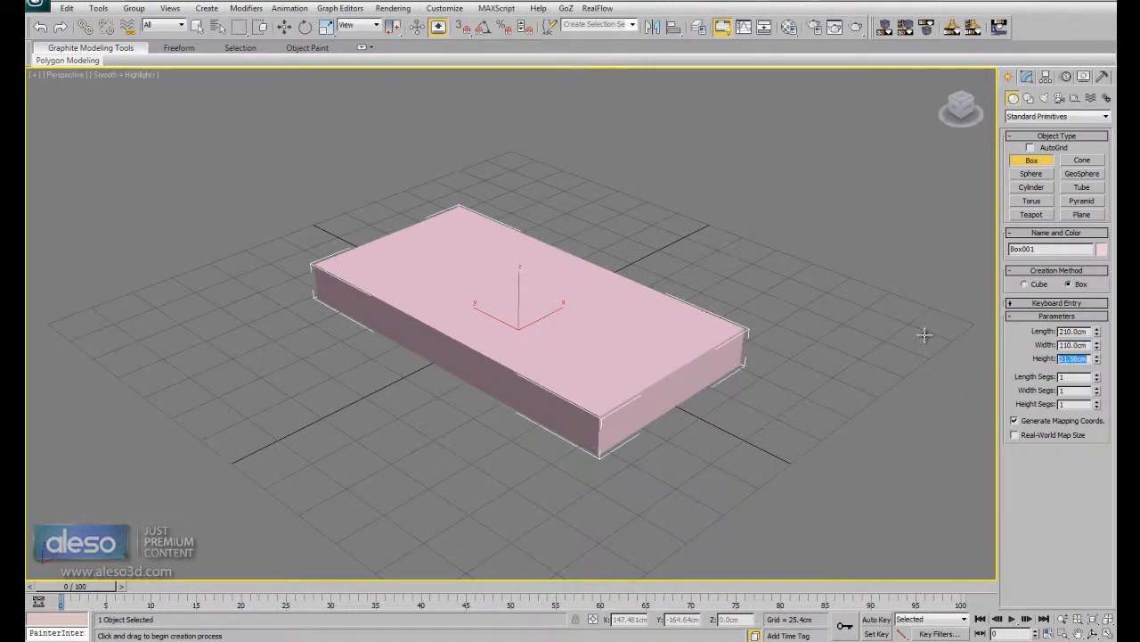
pyautogui.write('6.0cm')
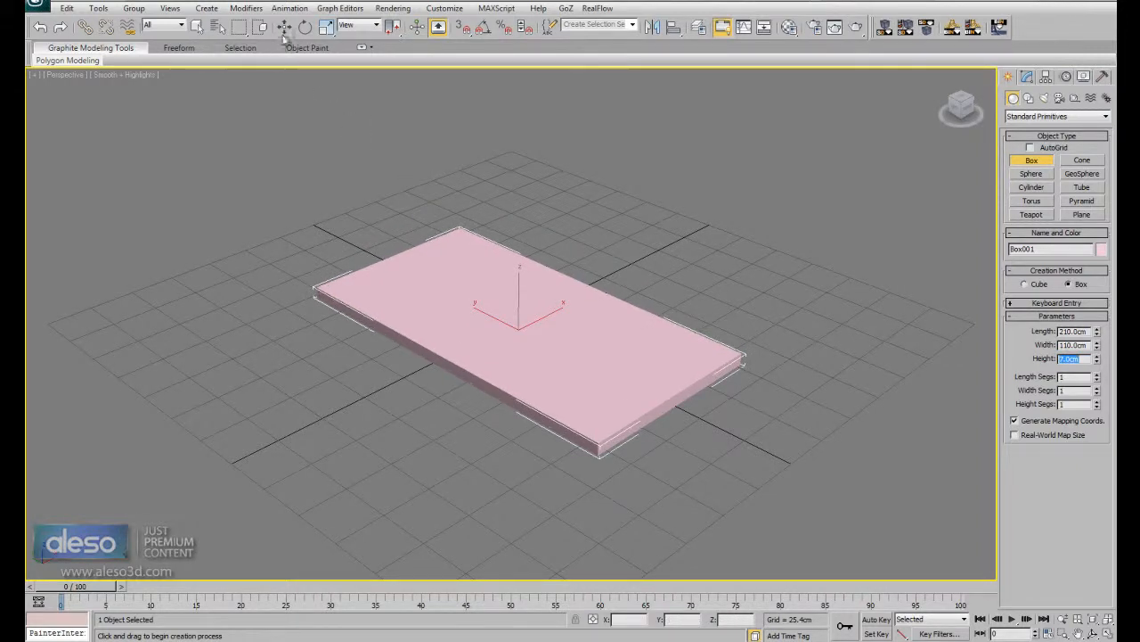
pyautogui.rightClick(522, 321)
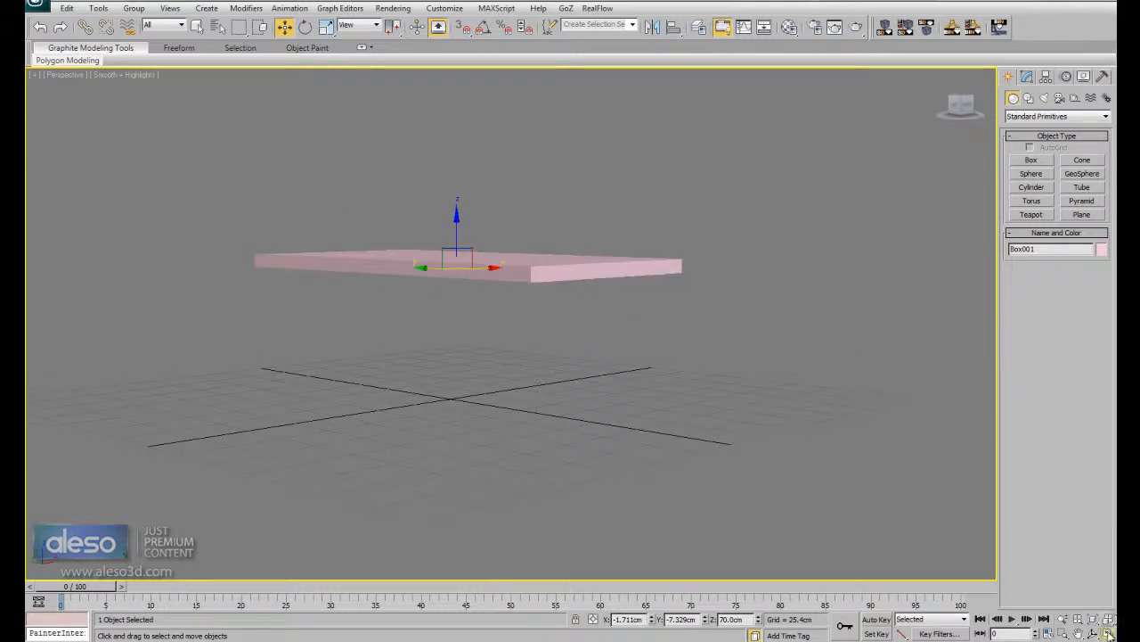
pyautogui.press('Alt+W')
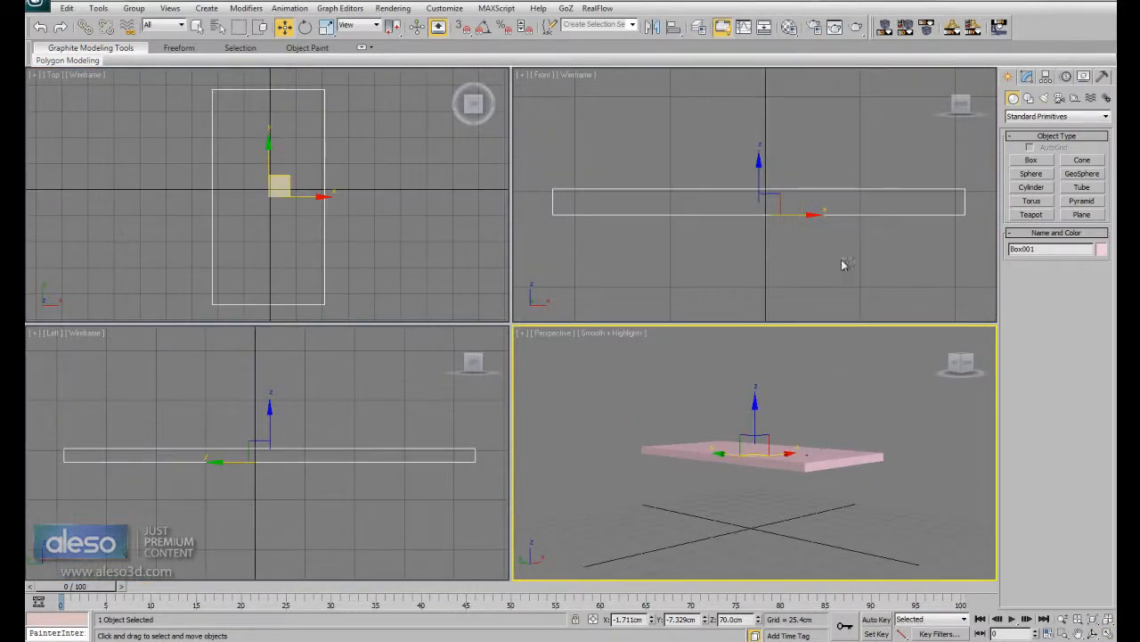
pyautogui.press('Alt+W')
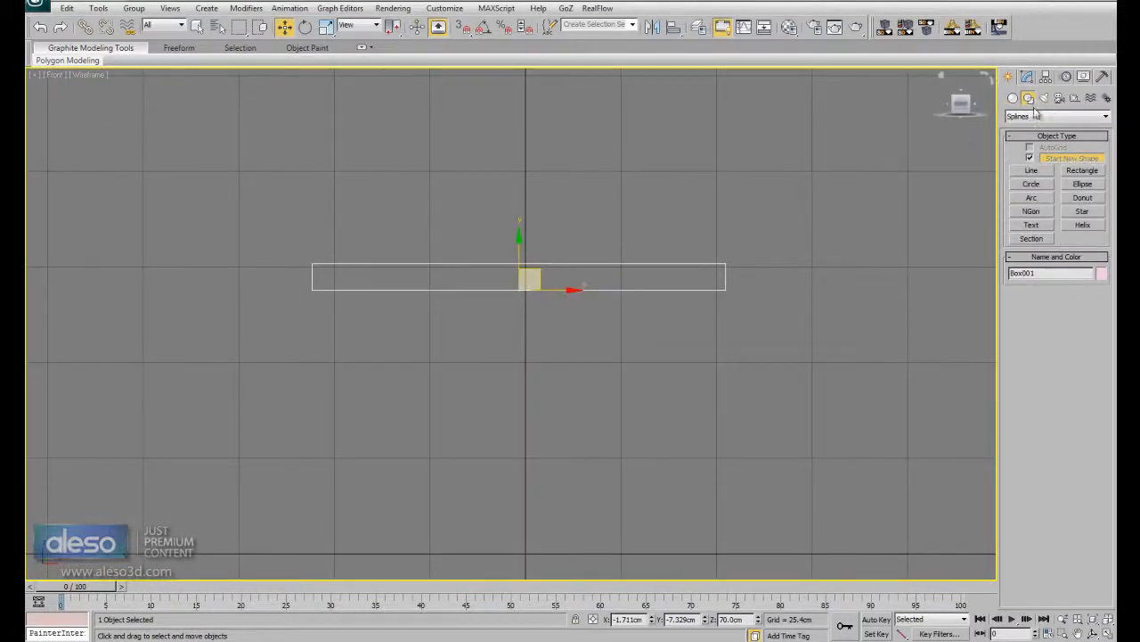
# Draw half the leg outline as a Line, then mirror a copy along X beside it.
pyautogui.click(1032, 170)
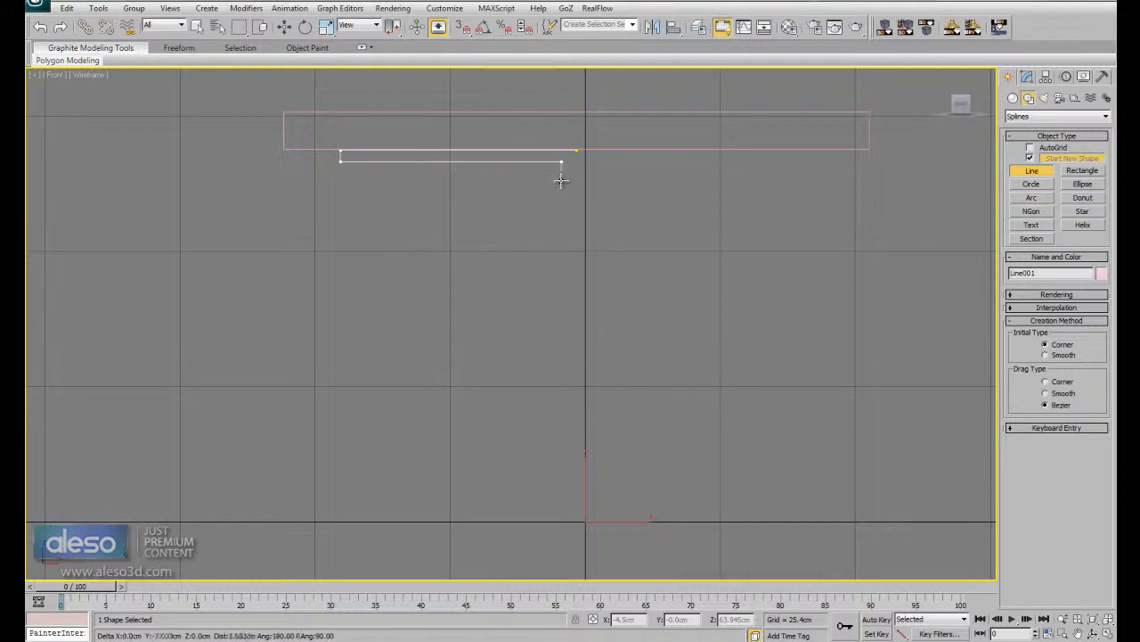
pyautogui.click(561, 520)
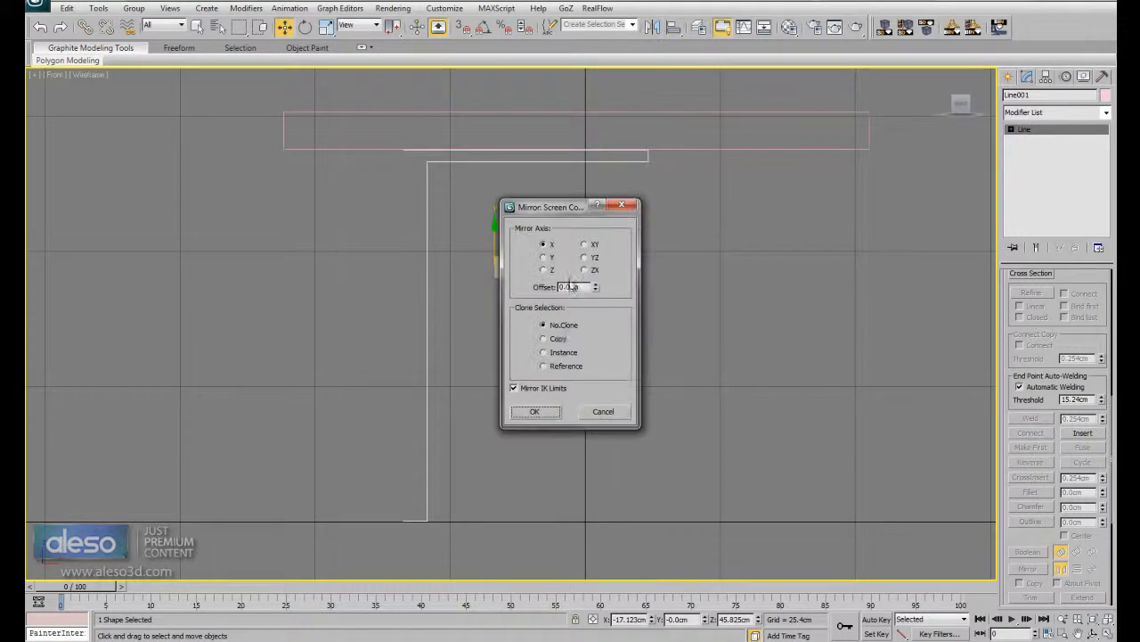
pyautogui.click(543, 338)
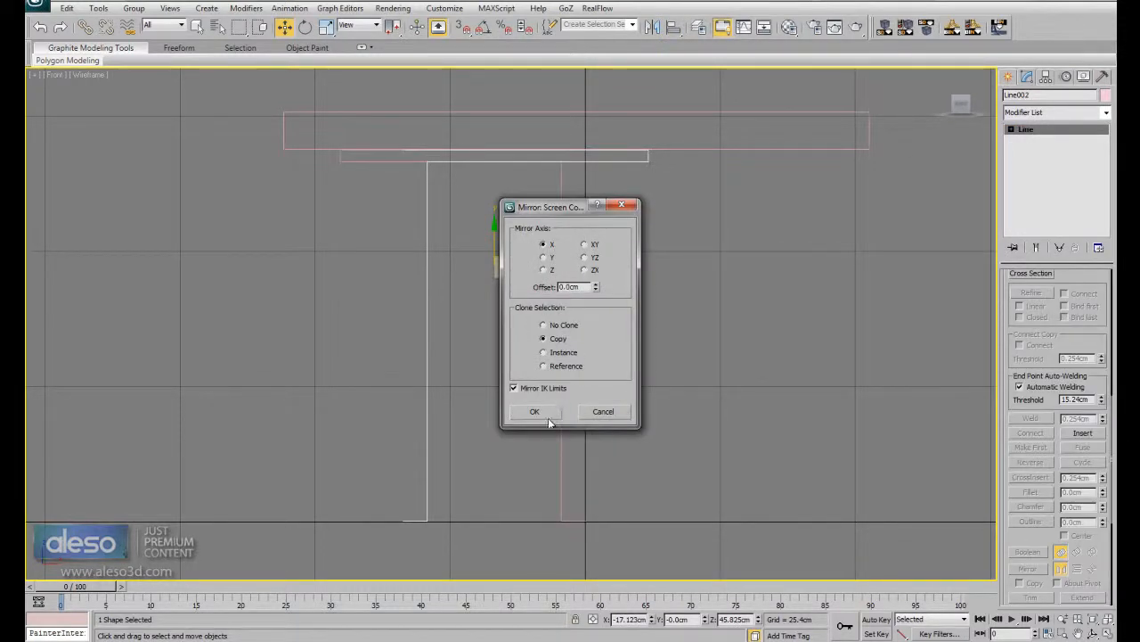
pyautogui.click(535, 411)
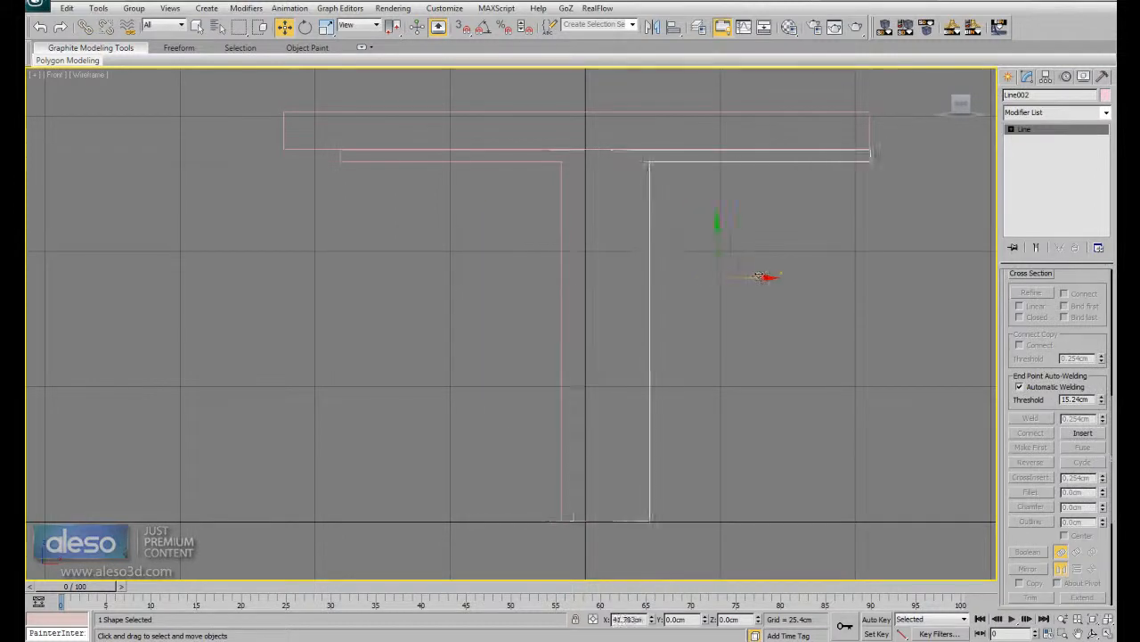
pyautogui.moveTo(760, 276); pyautogui.dragTo(717, 279)
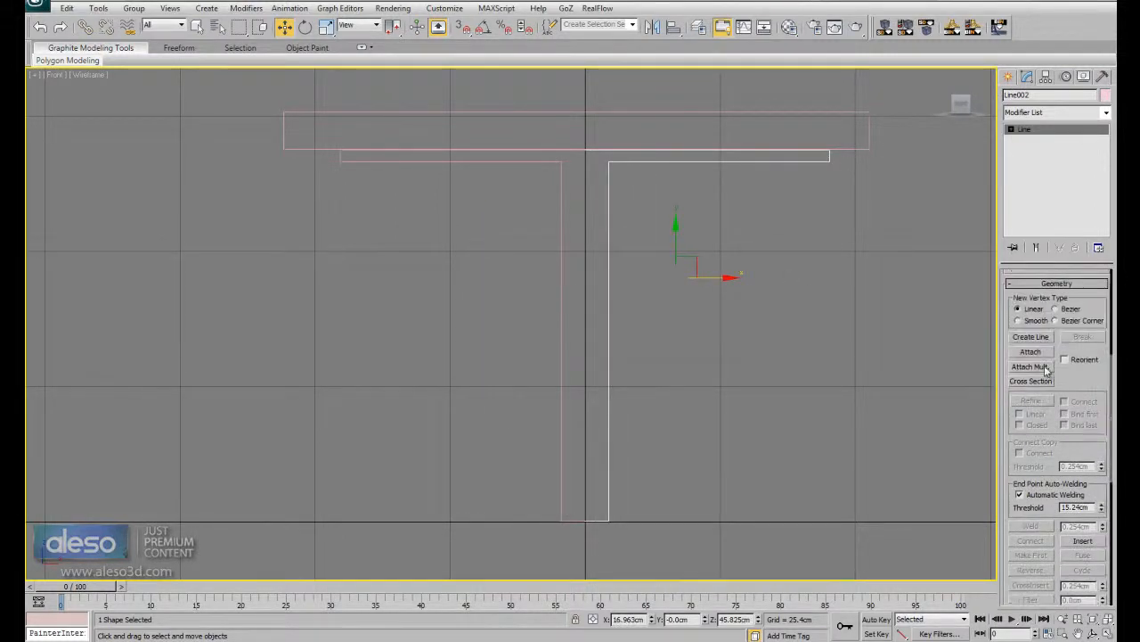
# Attach the mirrored half, weld the middle vertices, and fillet the outline's corners.
pyautogui.click(1030, 351)
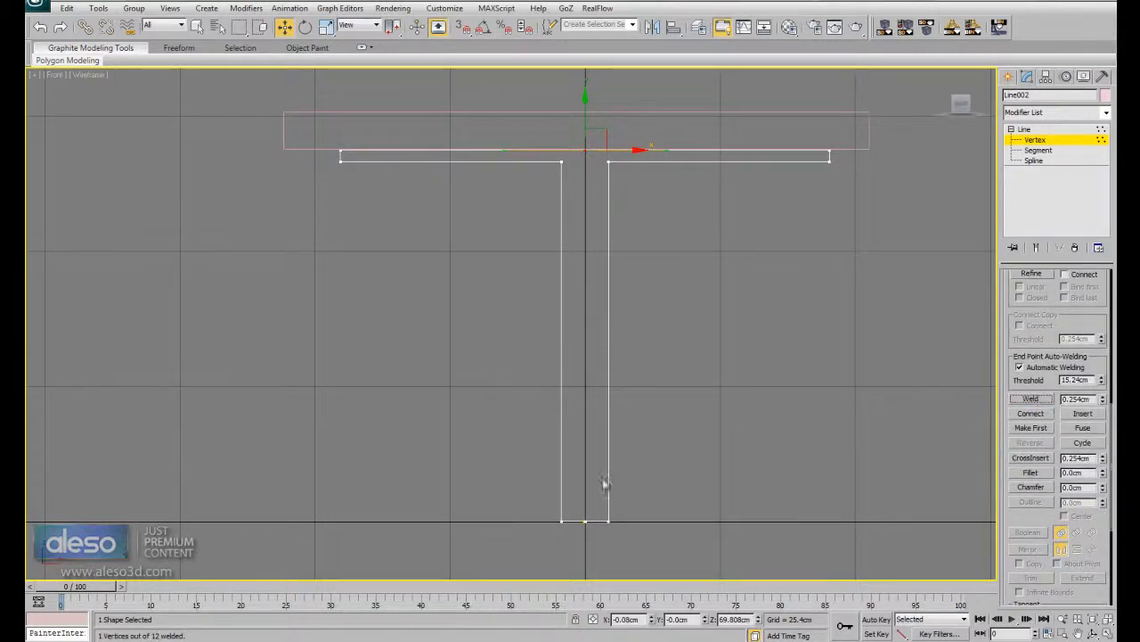
pyautogui.click(1029, 399)
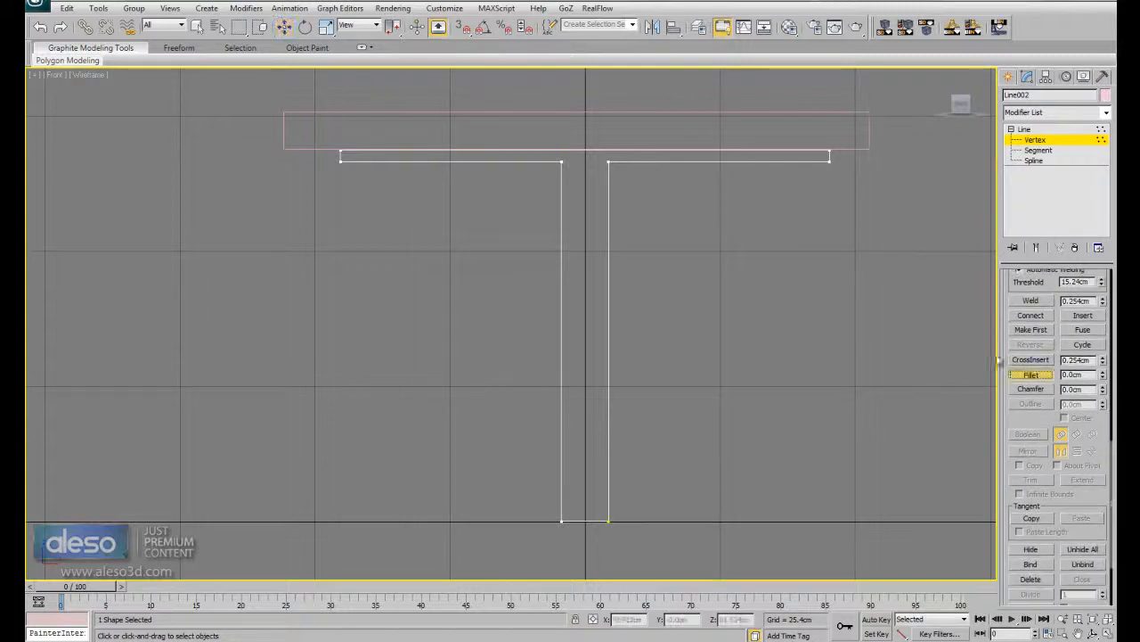
pyautogui.moveTo(610, 160); pyautogui.dragTo(615, 147)
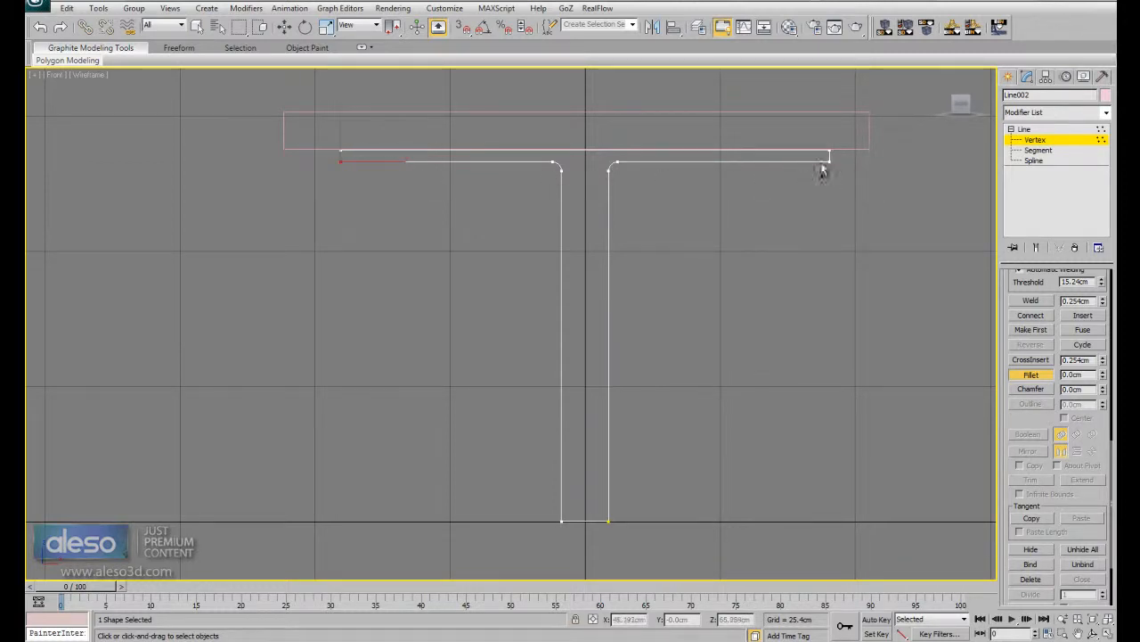
pyautogui.moveTo(821, 171); pyautogui.dragTo(833, 147)
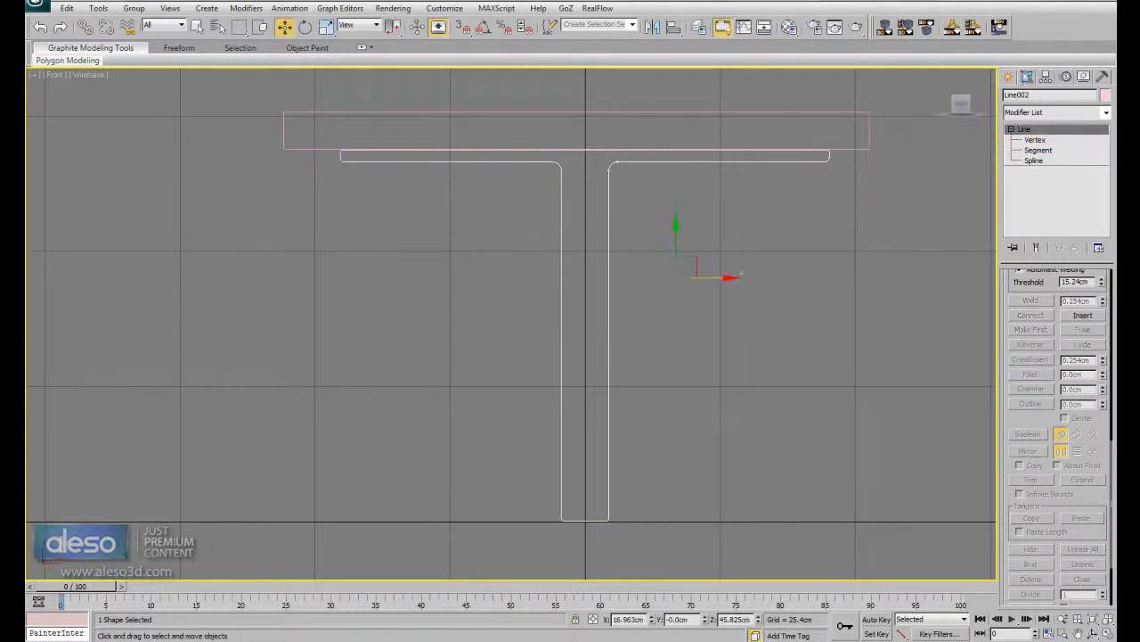
# Draw half the foot outline, mirror a copy along X, and move it into place.
pyautogui.click(1021, 80)
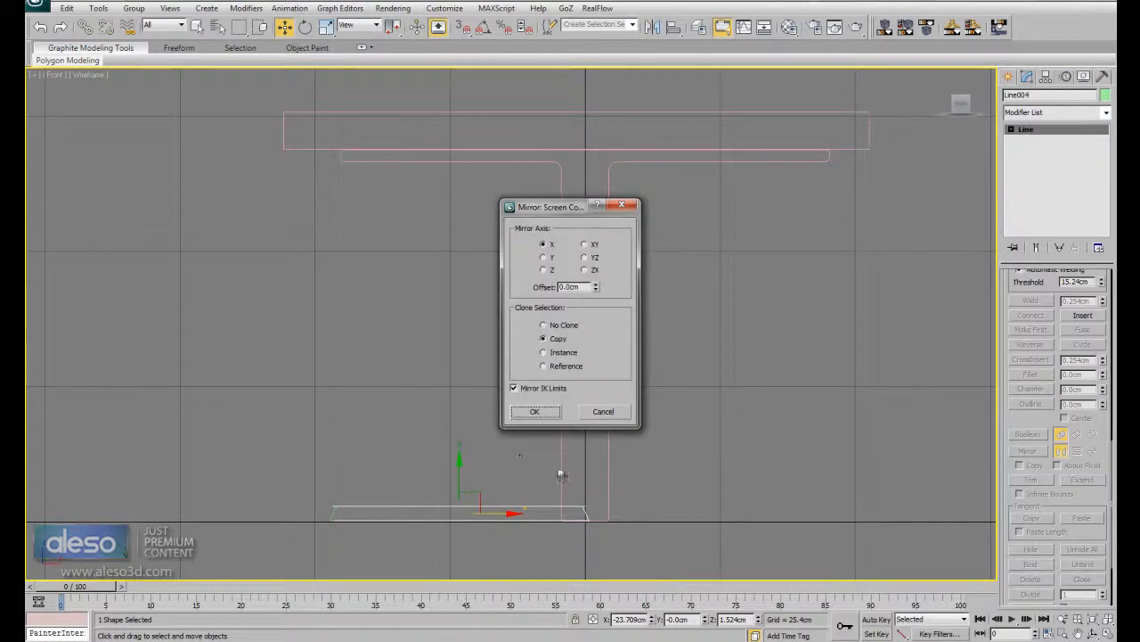
pyautogui.click(535, 412)
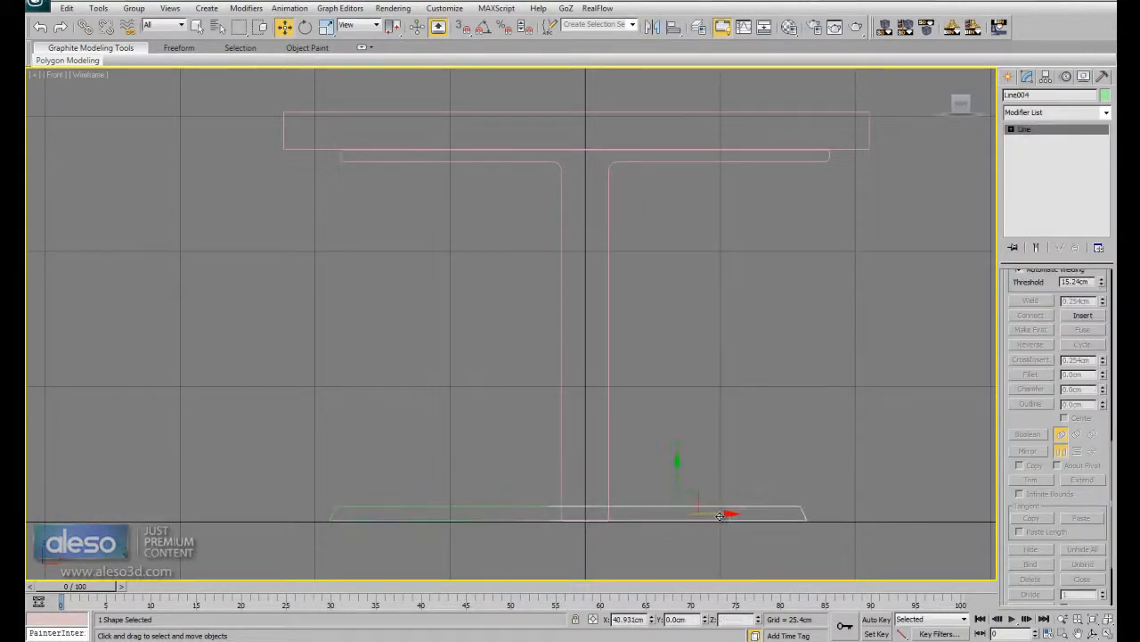
pyautogui.moveTo(722, 512); pyautogui.dragTo(758, 512)
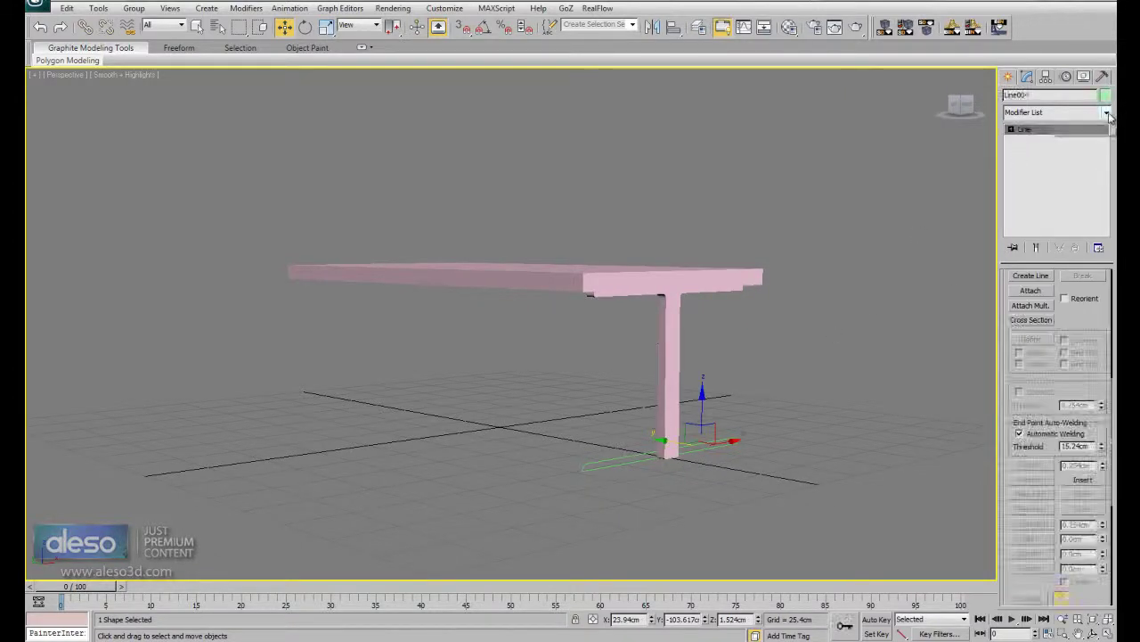
# Add an Extrude modifier to the foot outline and increase its Amount.
pyautogui.click(1107, 112)
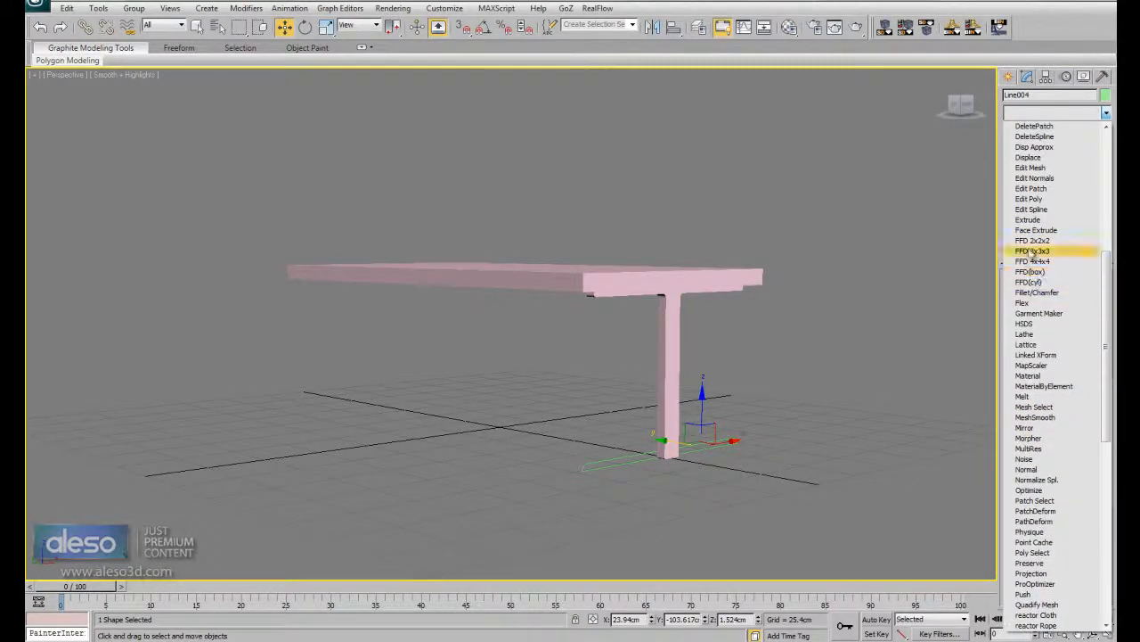
pyautogui.click(1025, 220)
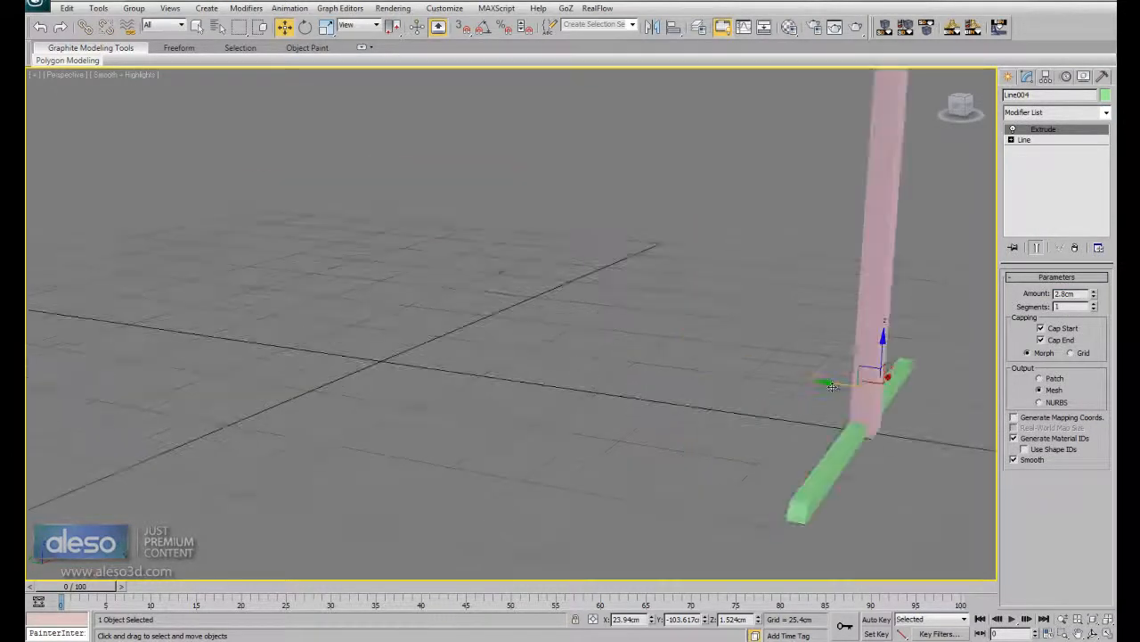
pyautogui.moveTo(834, 385); pyautogui.dragTo(664, 334)
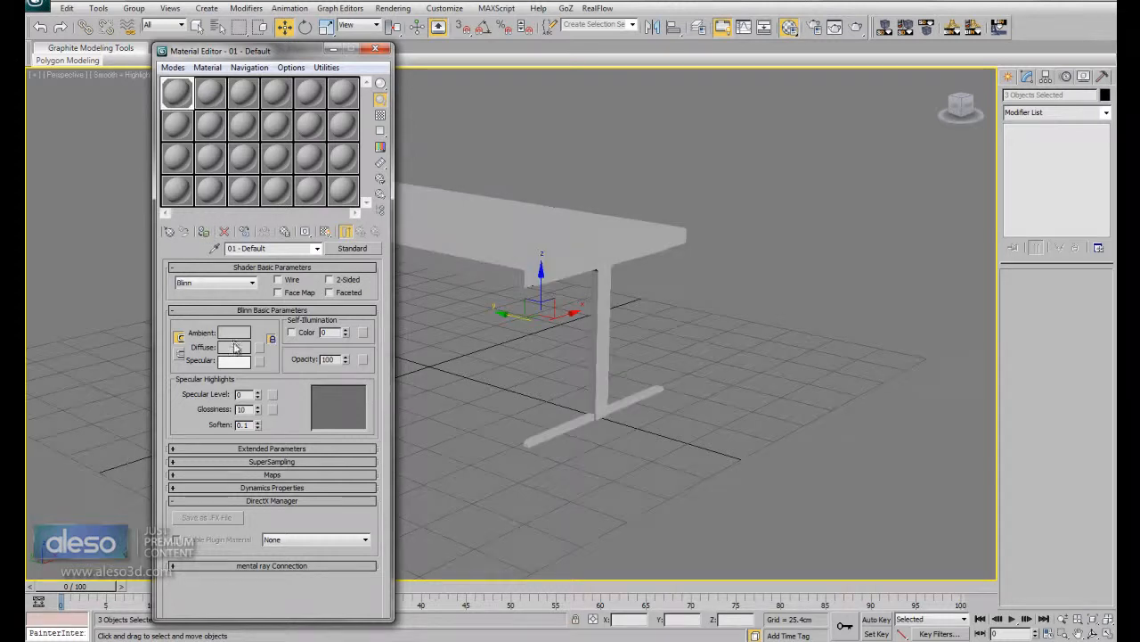
# Apply a dark grey diffuse material with Specular Level 53 and Glossiness 17.
pyautogui.click(235, 346)
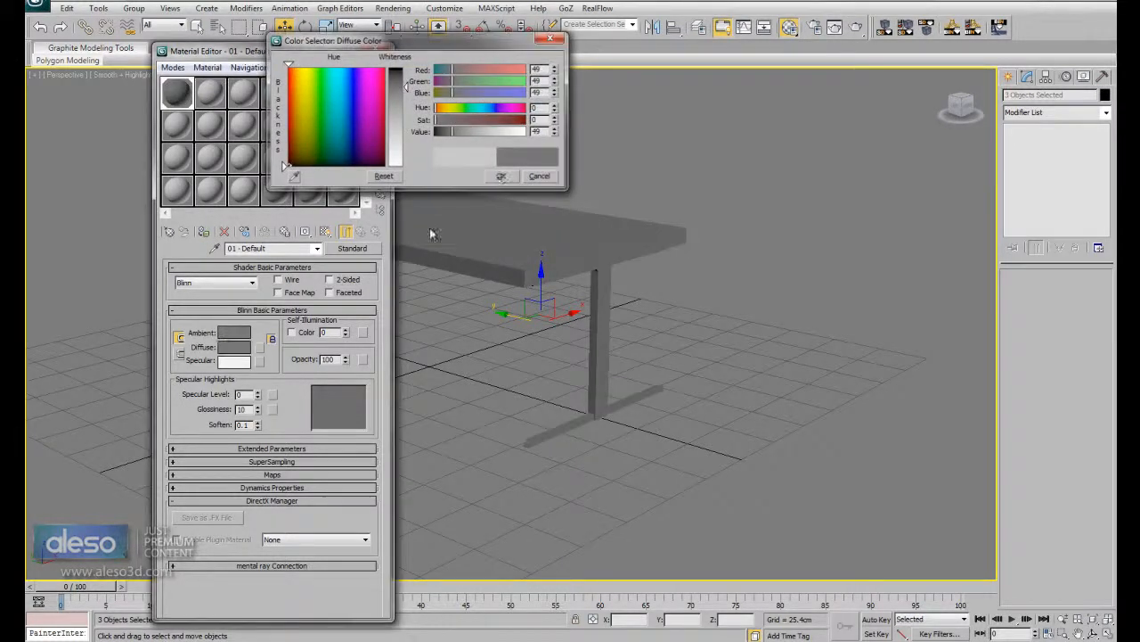
pyautogui.click(503, 176)
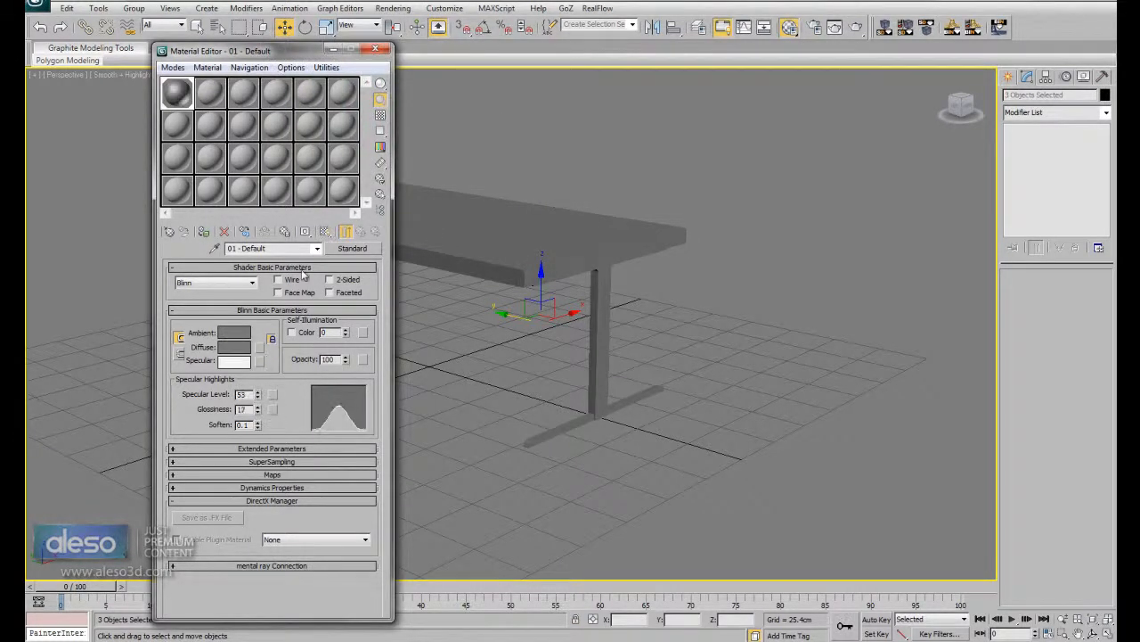
pyautogui.click(376, 49)
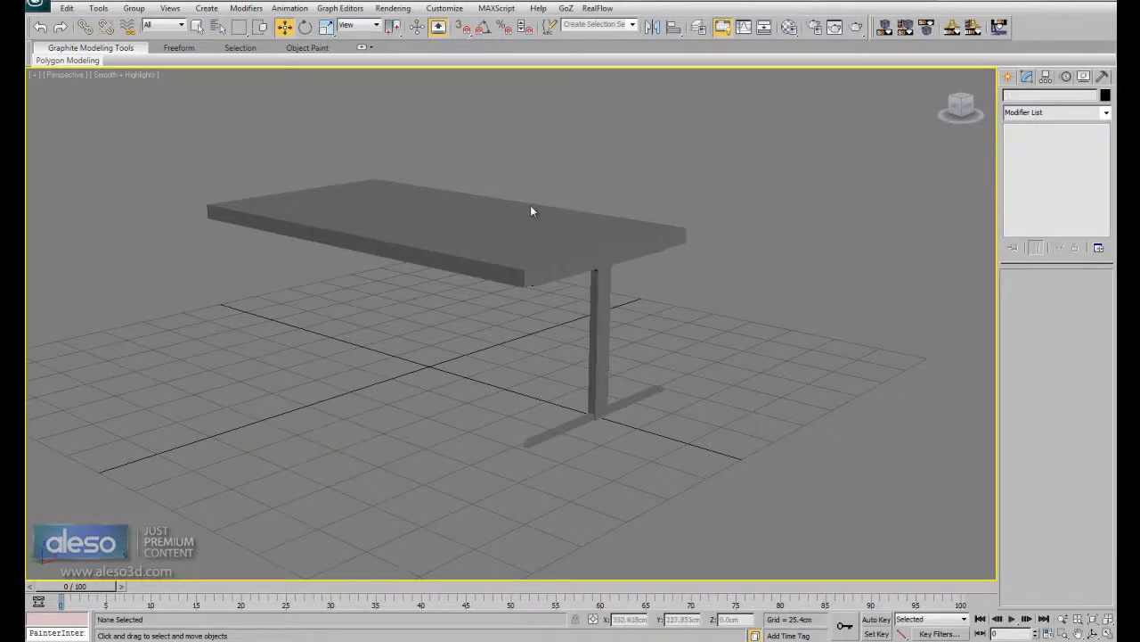
# Add Edit Poly to the tabletop and chamfer its outer edges via the quad menu.
pyautogui.click(531, 211)
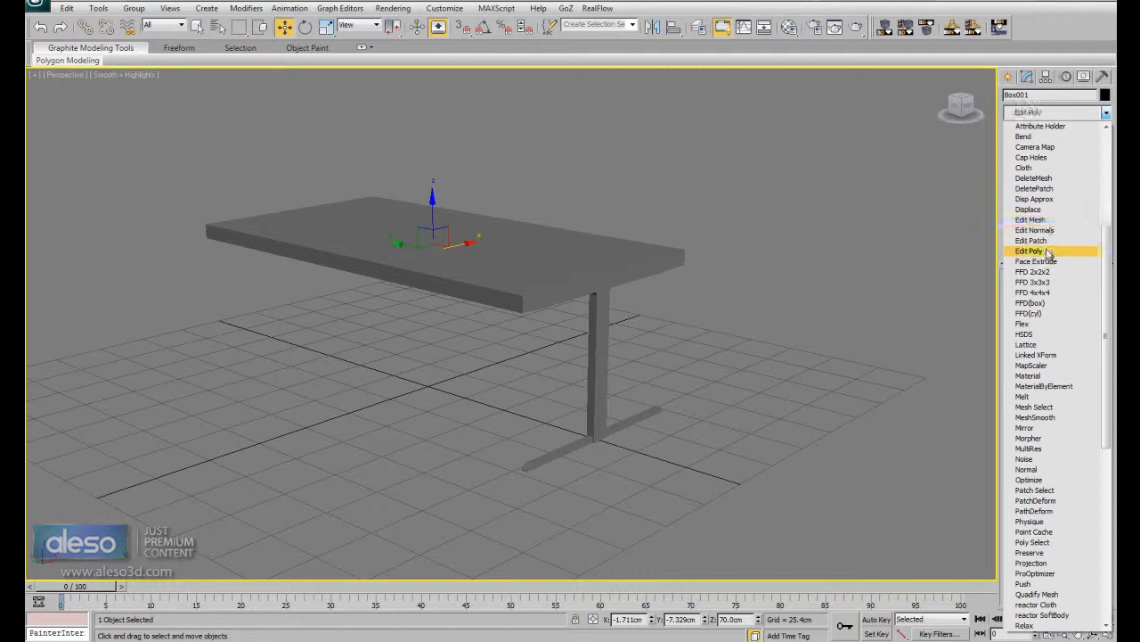
pyautogui.click(1022, 250)
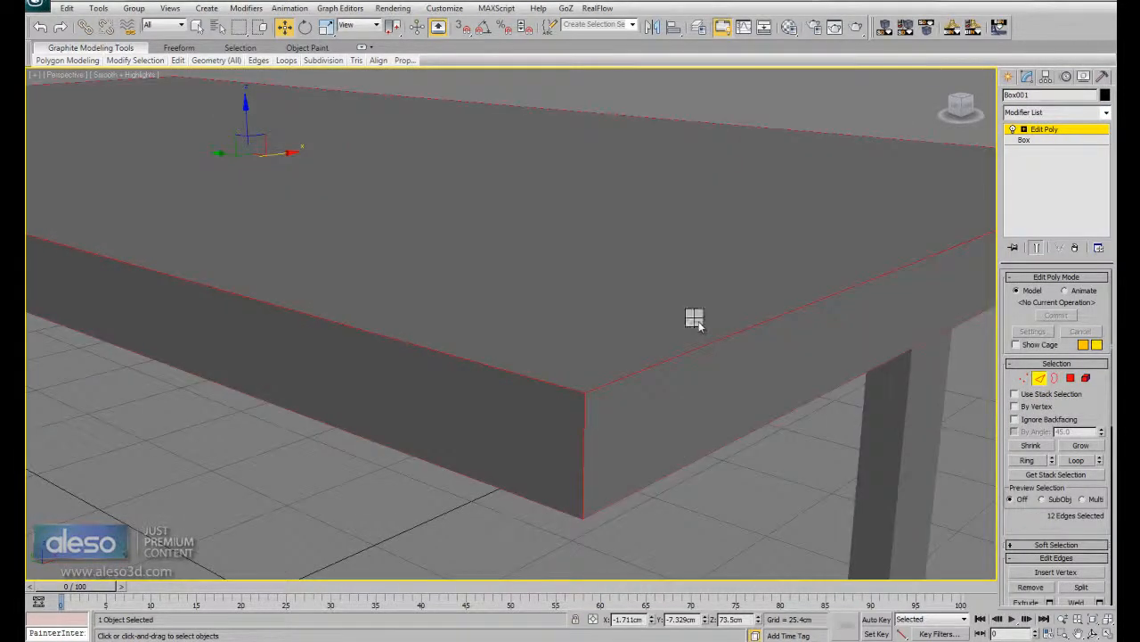
pyautogui.rightClick(694, 318)
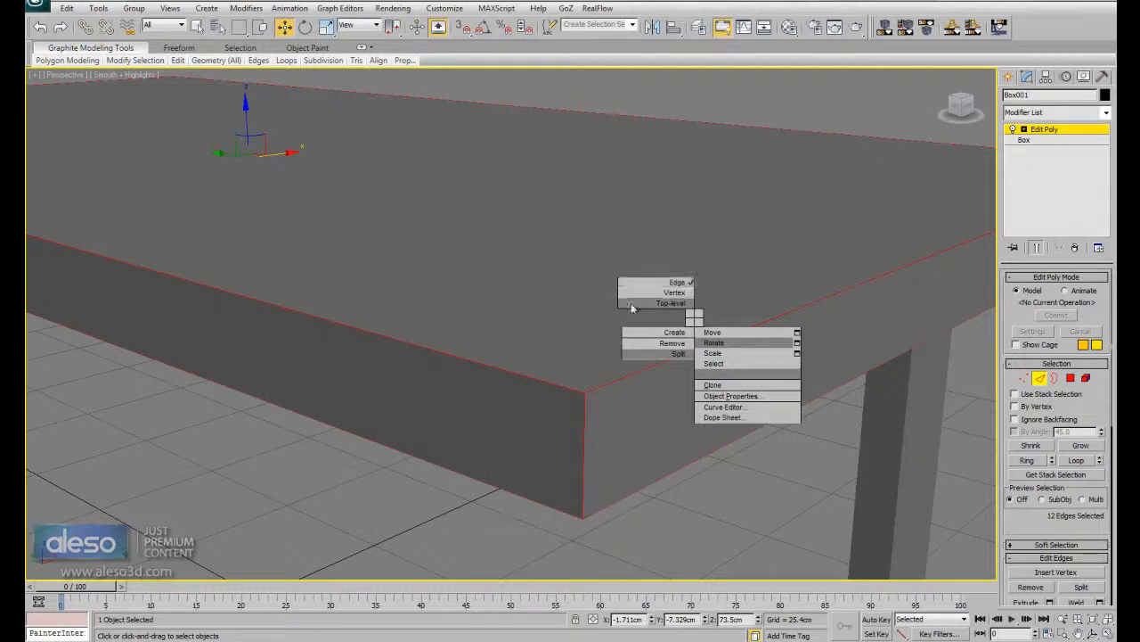
pyautogui.rightClick(633, 308)
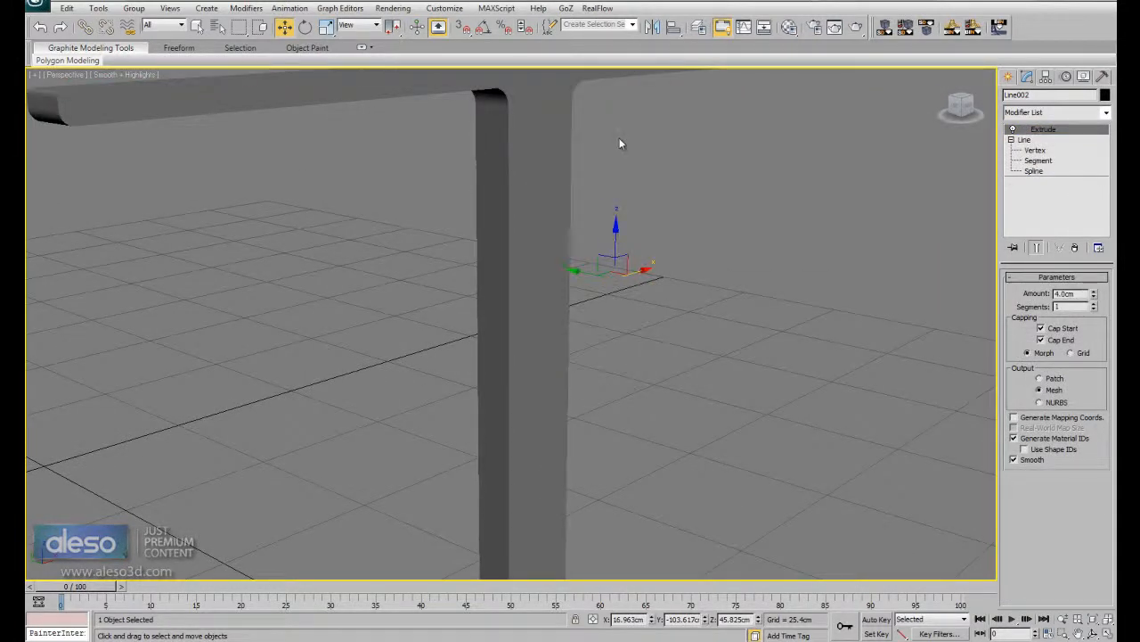
pyautogui.moveTo(565, 219)
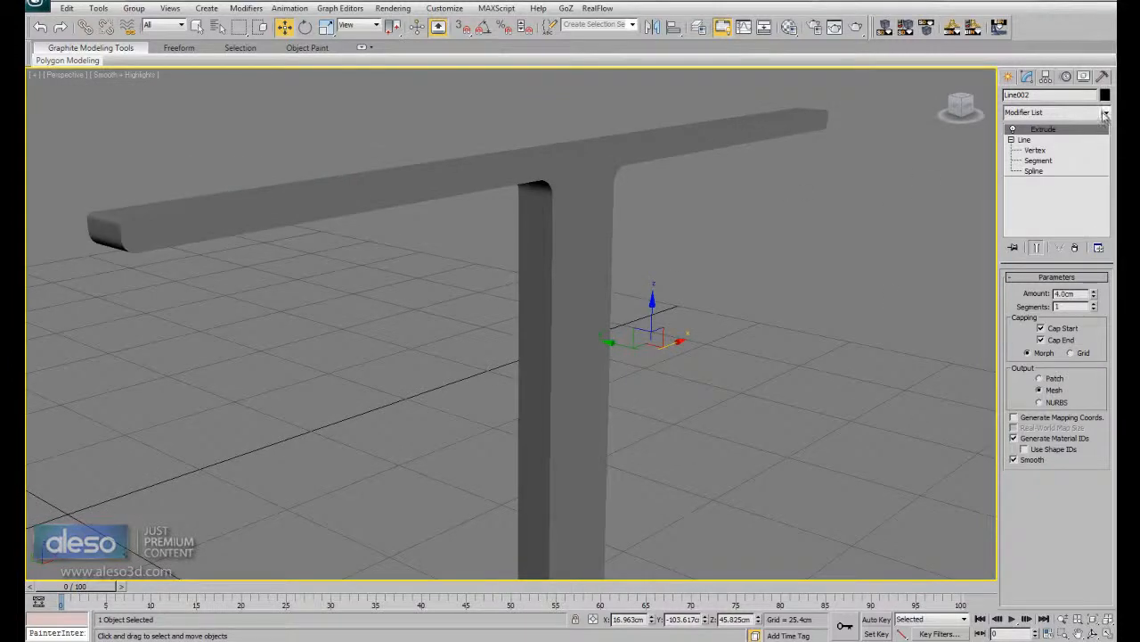
# Add Edit Poly to Line002, select its edges, and chamfer them about 2.54 cm.
pyautogui.click(1103, 113)
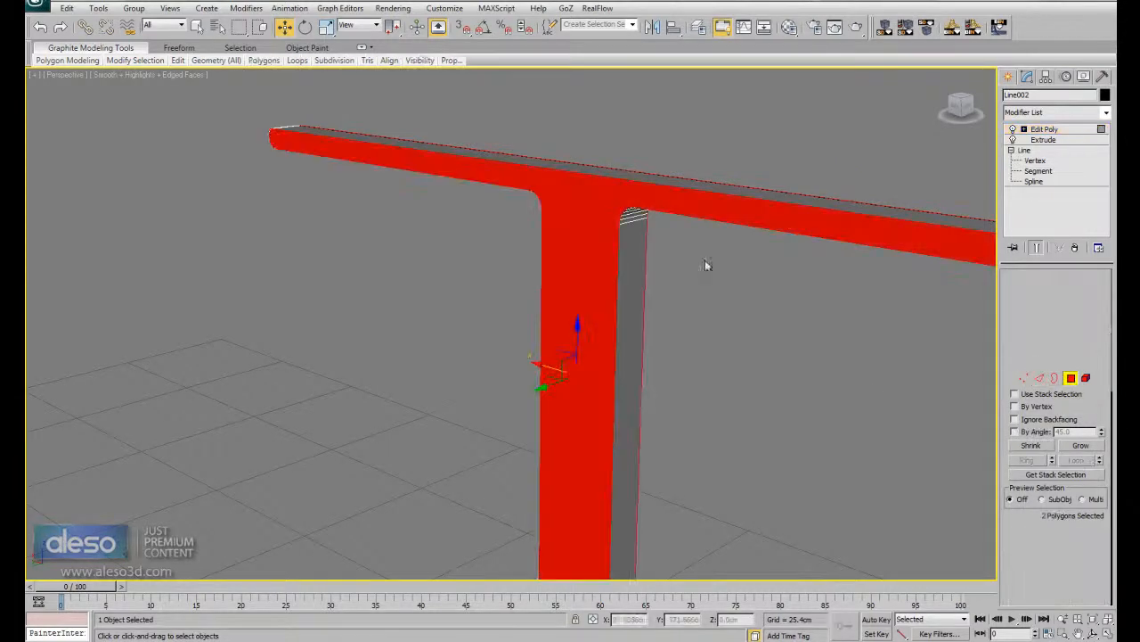
pyautogui.click(1043, 128)
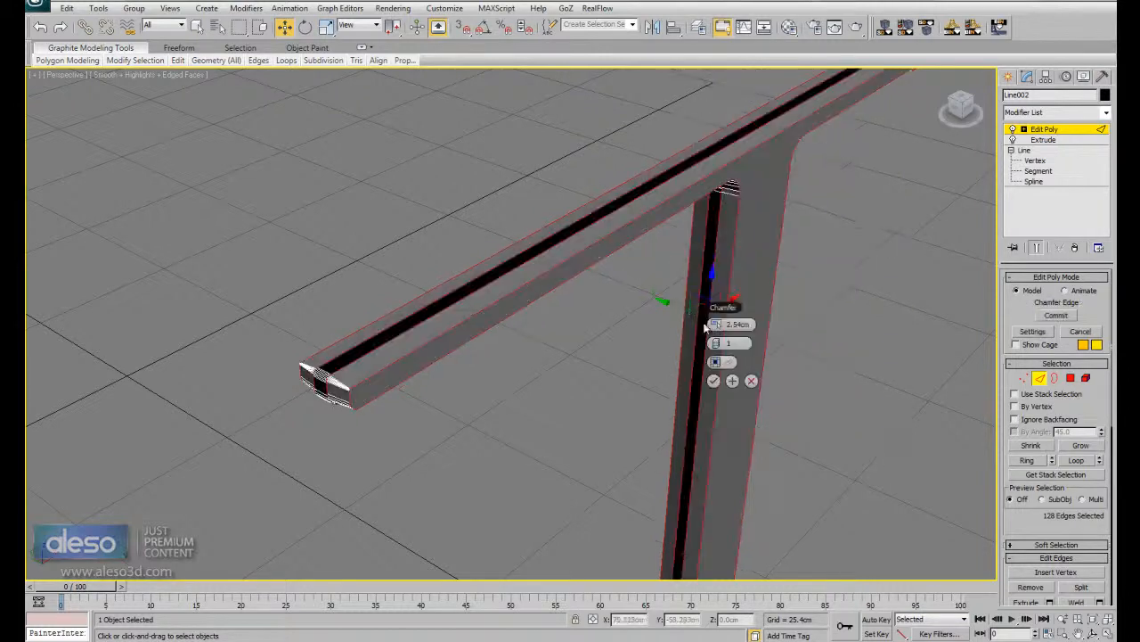
pyautogui.moveTo(739, 323); pyautogui.dragTo(740, 338)
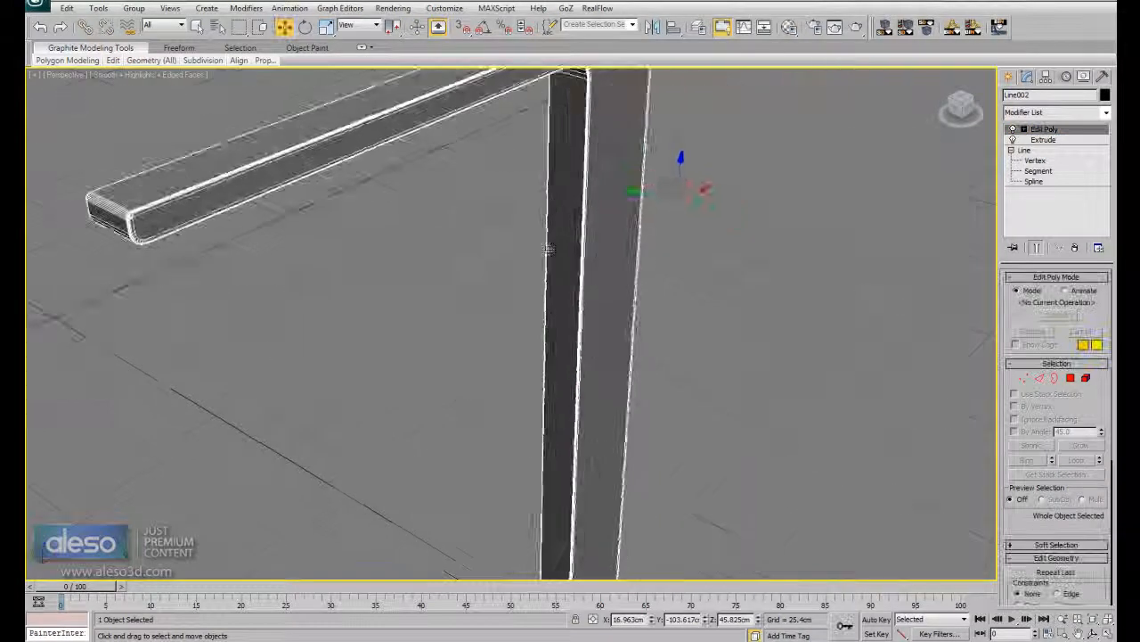
# Add an Edit Poly modifier to the foot (Line004) and select its edges.
pyautogui.rightClick(545, 250)
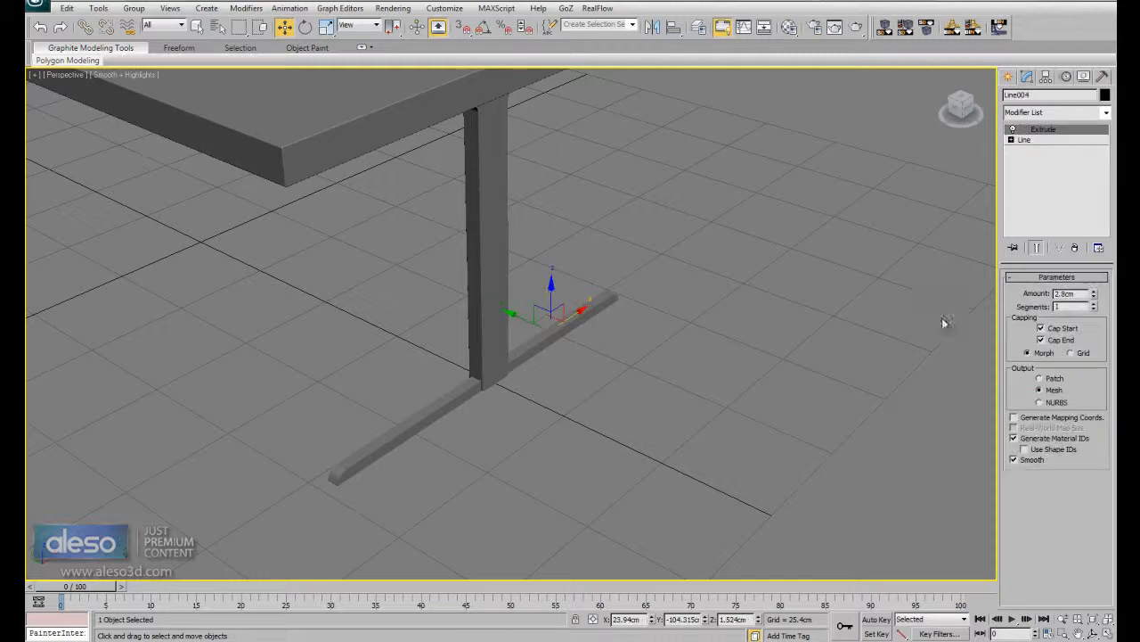
pyautogui.click(1103, 113)
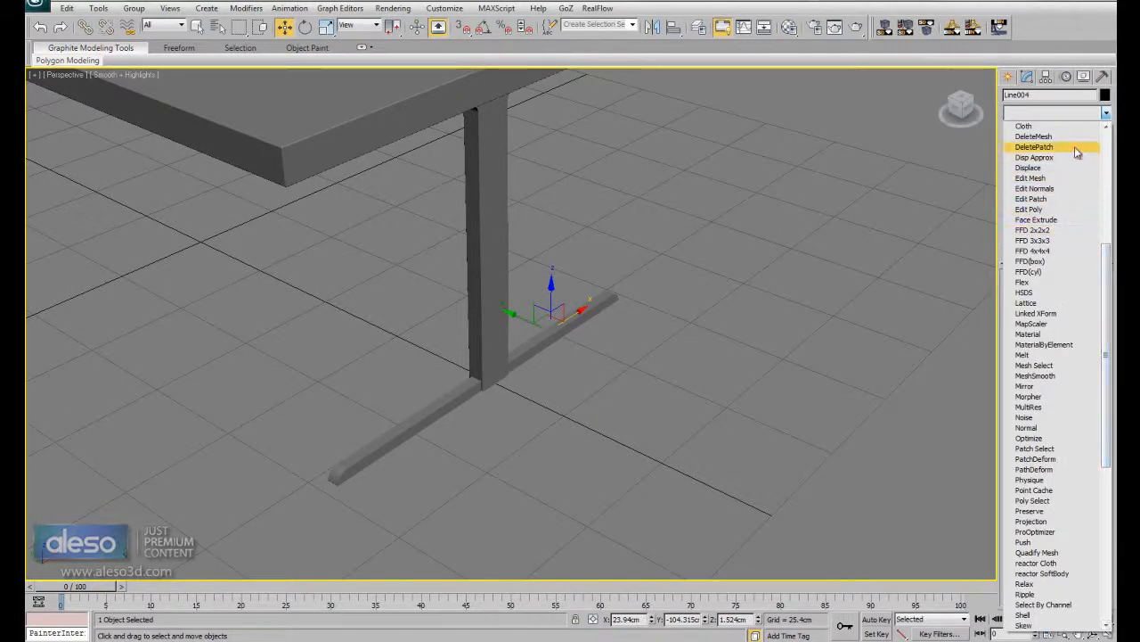
pyautogui.click(1028, 209)
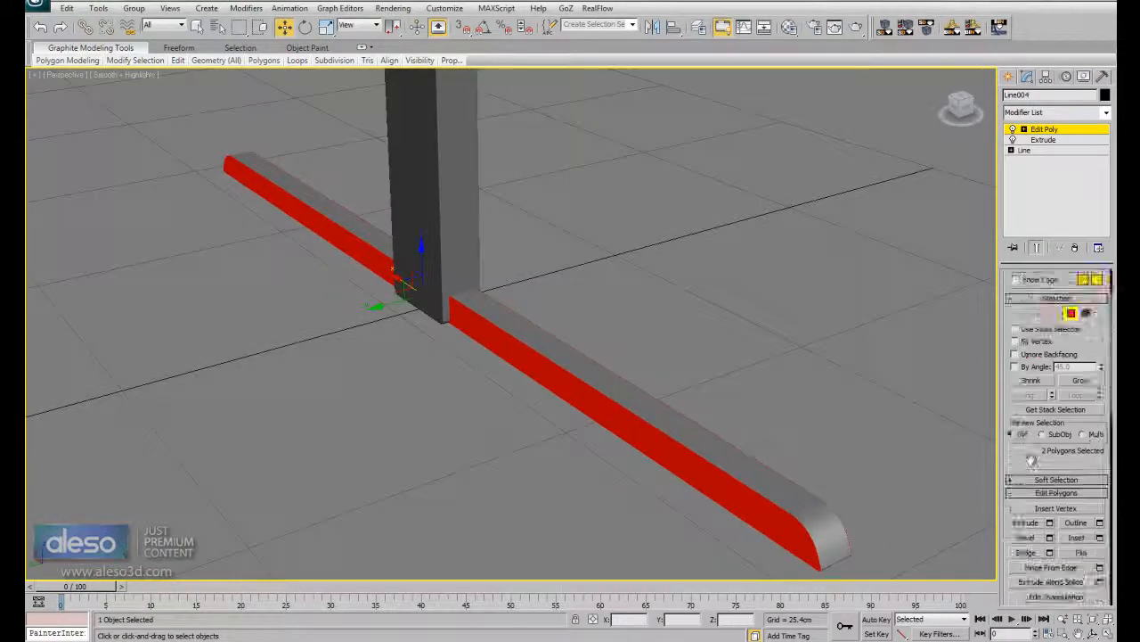
pyautogui.click(1109, 447)
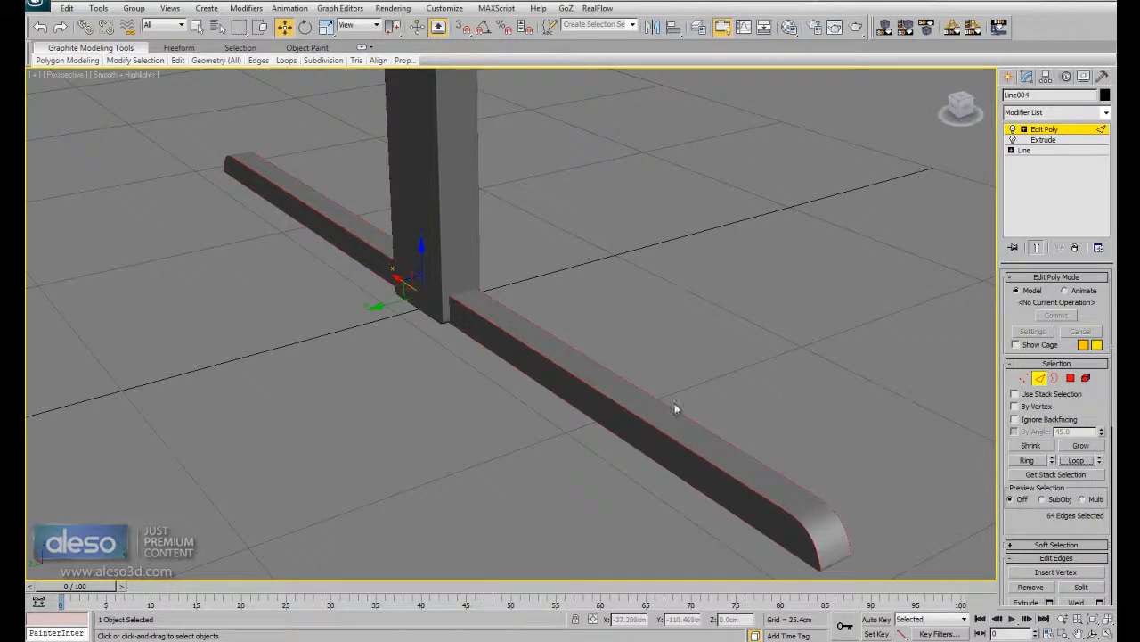
# Chamfer the foot's edges with a small width and set the segment count.
pyautogui.rightClick(675, 410)
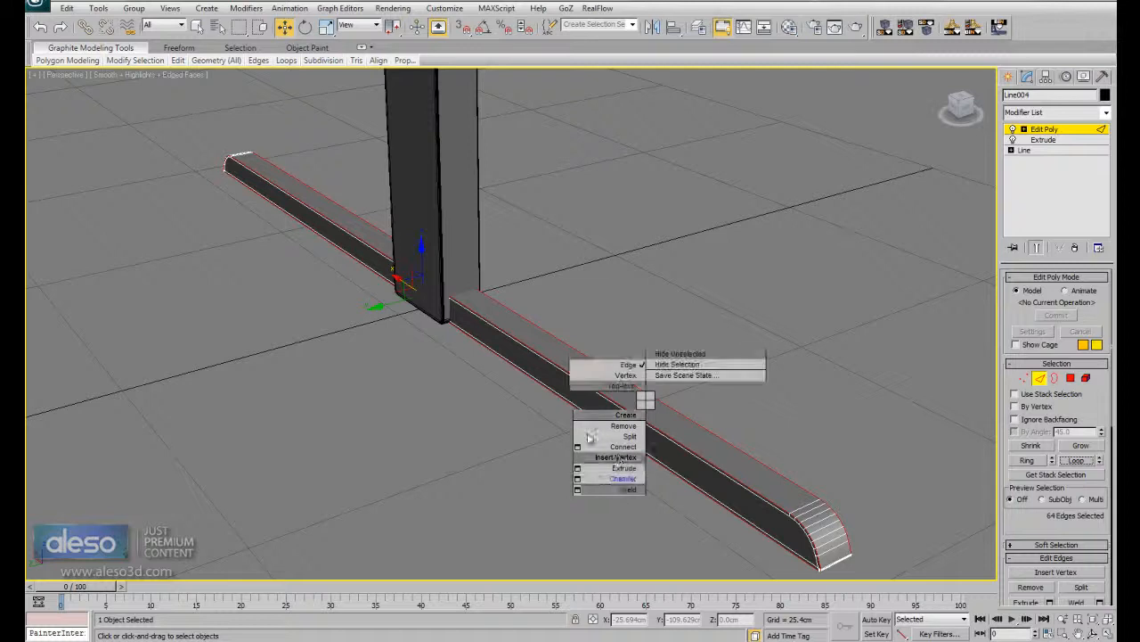
pyautogui.click(616, 477)
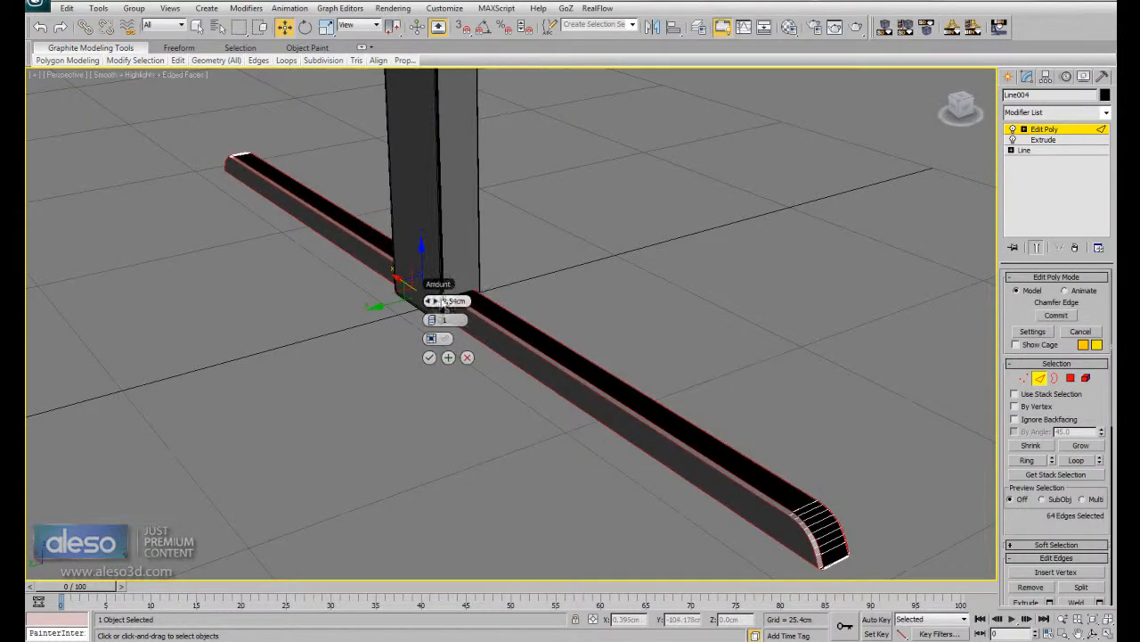
pyautogui.moveTo(456, 301); pyautogui.dragTo(450, 300)
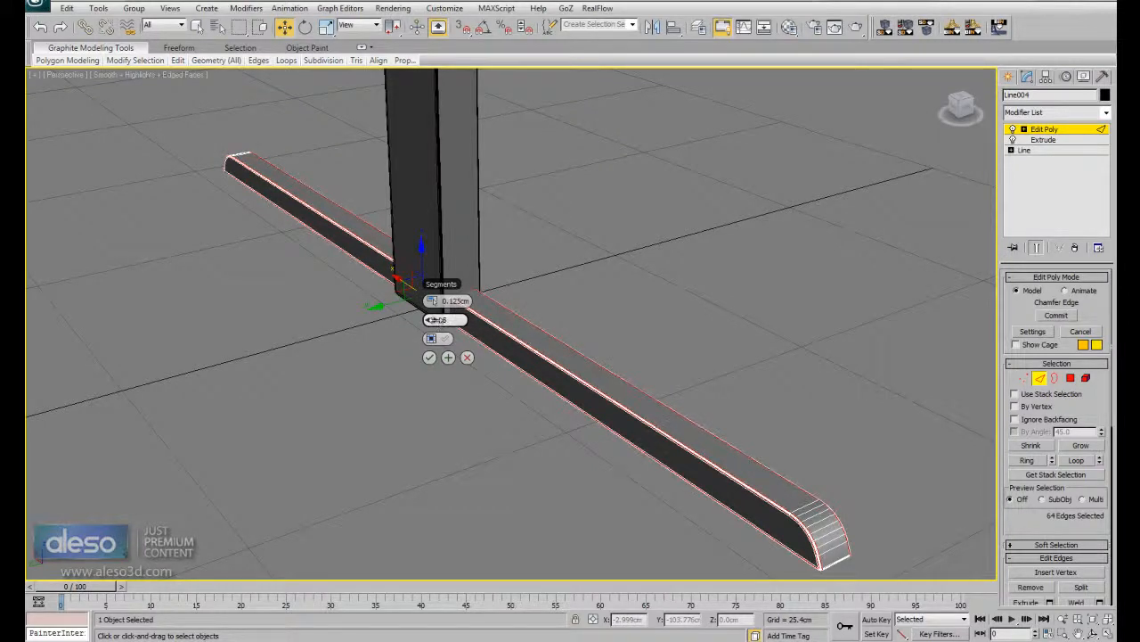
pyautogui.click(430, 358)
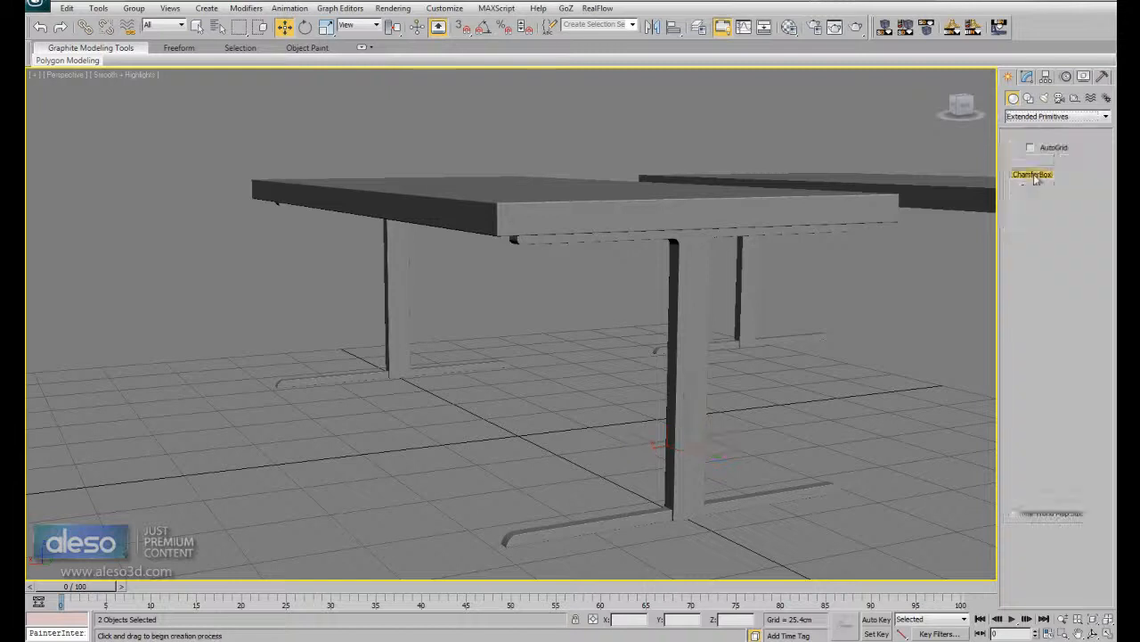
# Draw a ChamferBox crossbar between the legs with Fillet 0.127 cm and Fillet Segs 2.
pyautogui.click(1030, 174)
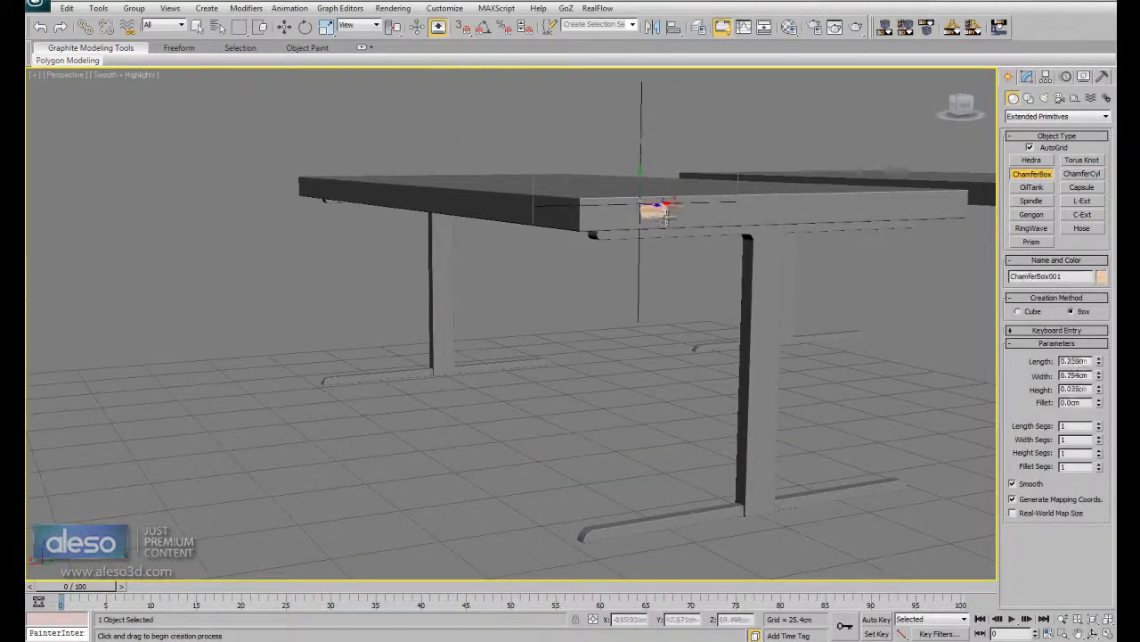
pyautogui.moveTo(655, 212); pyautogui.dragTo(819, 223)
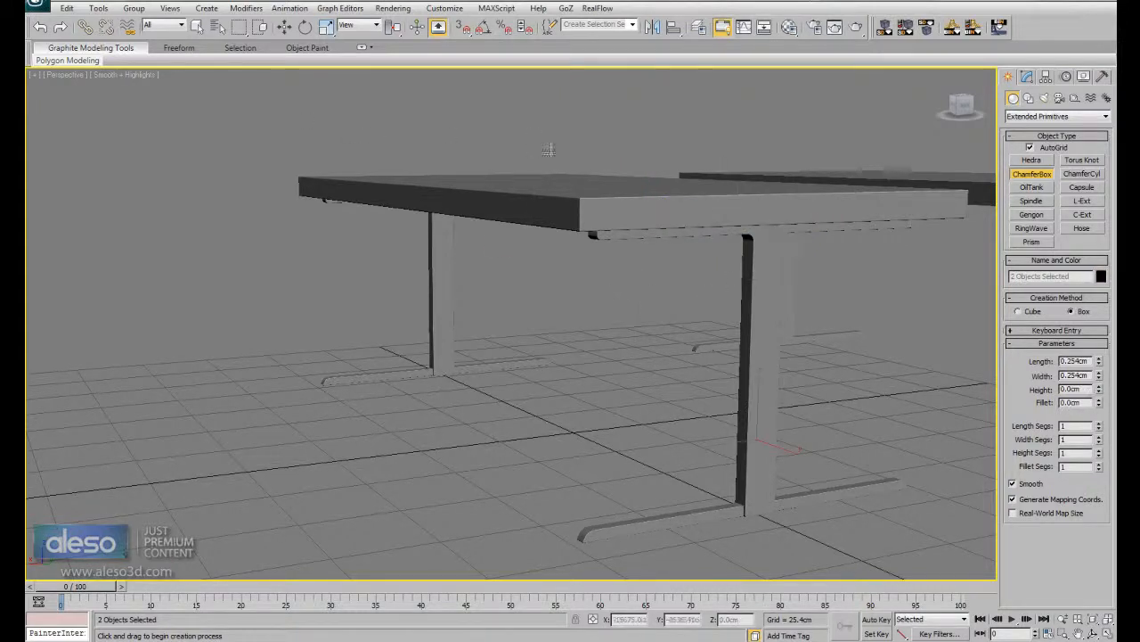
pyautogui.click(441, 287)
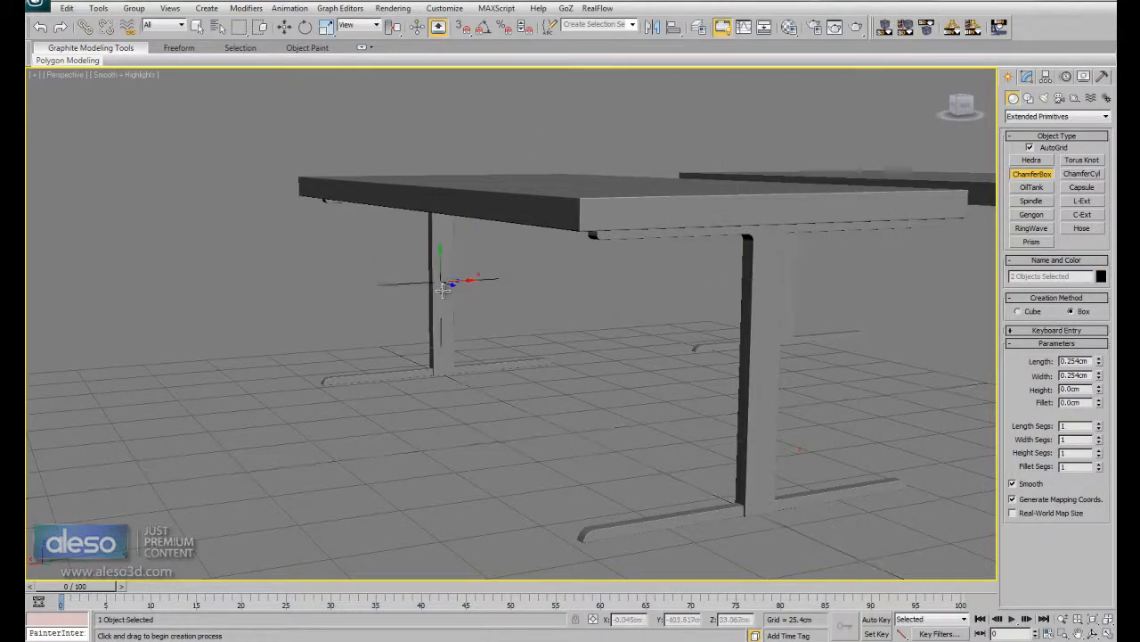
pyautogui.moveTo(443, 288); pyautogui.dragTo(579, 343)
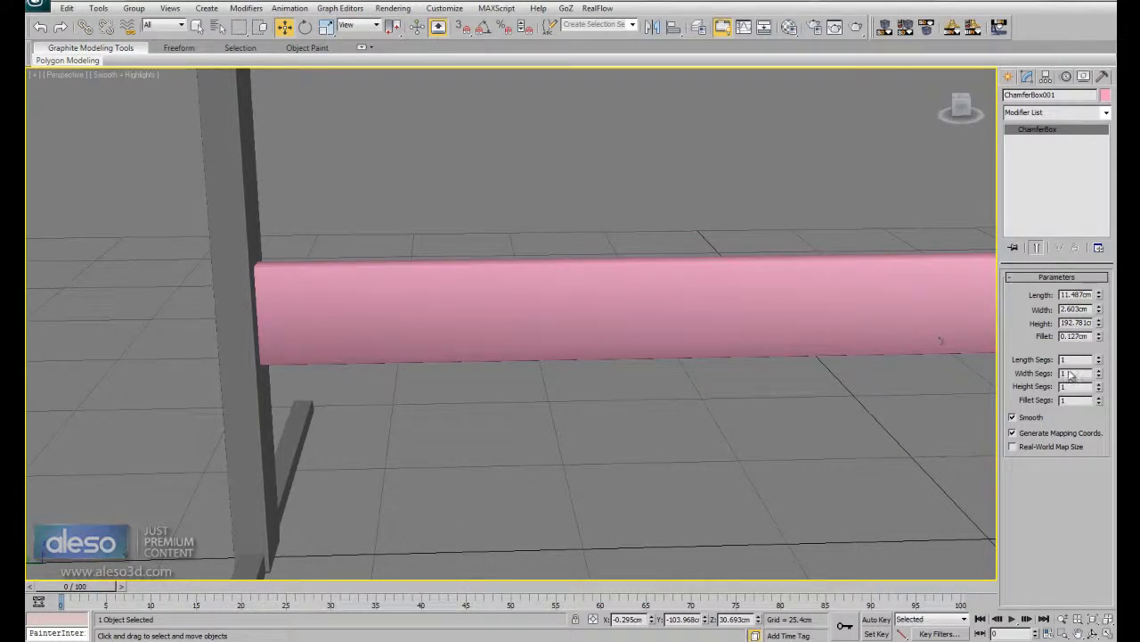
pyautogui.click(1100, 397)
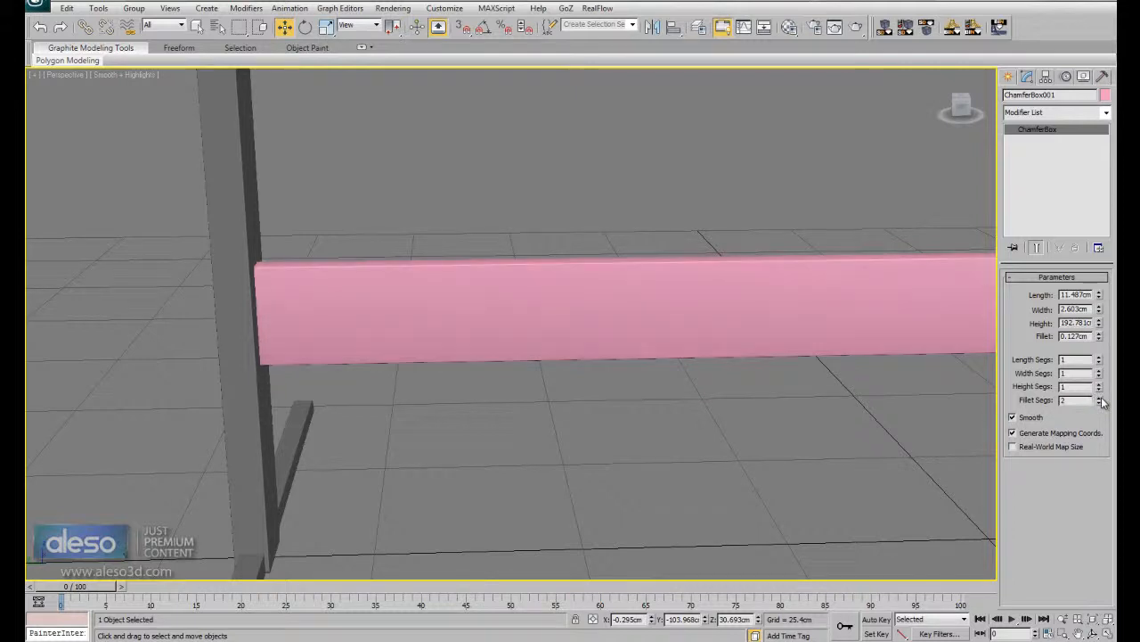
pyautogui.click(1096, 399)
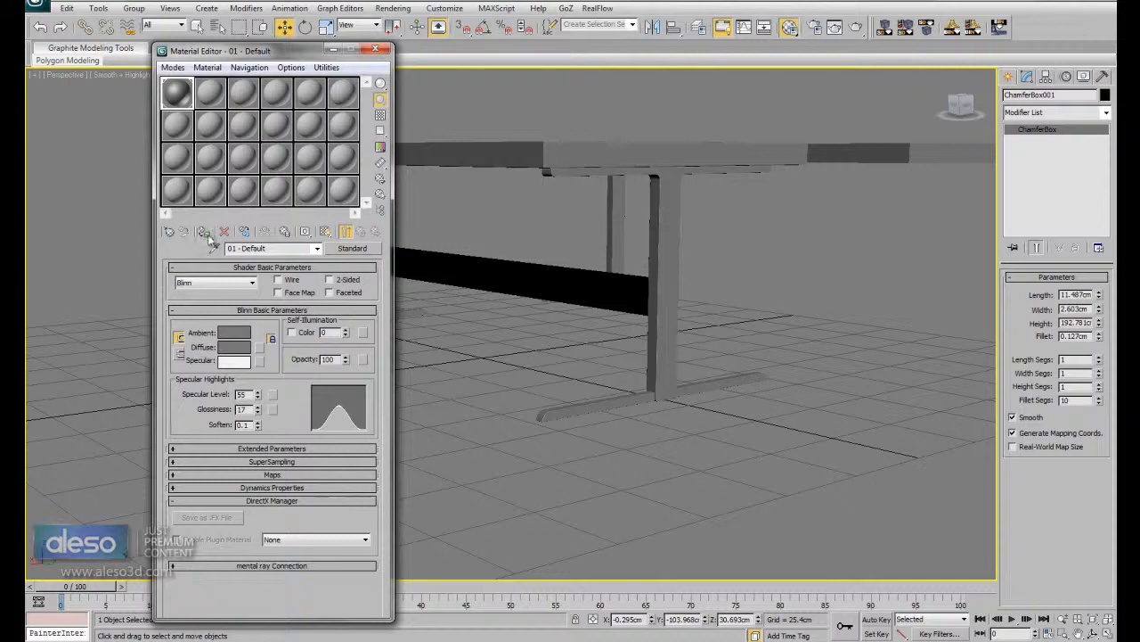
# Apply the tables' grey material to the crossbar, then orbit to view both tables.
pyautogui.click(377, 50)
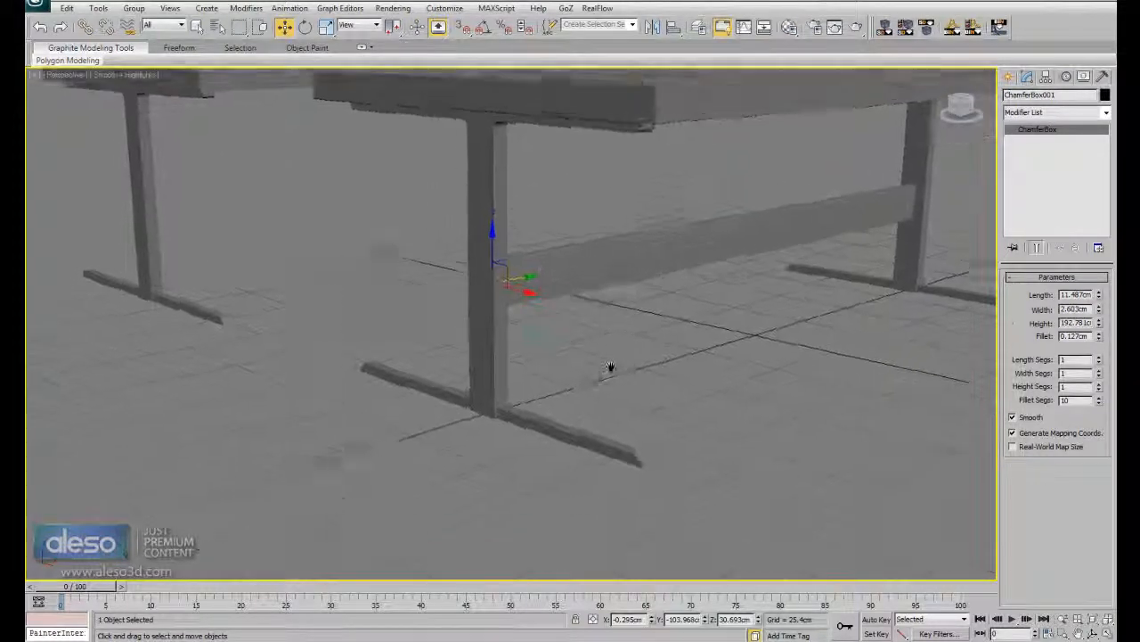
pyautogui.moveTo(610, 365); pyautogui.dragTo(508, 232)
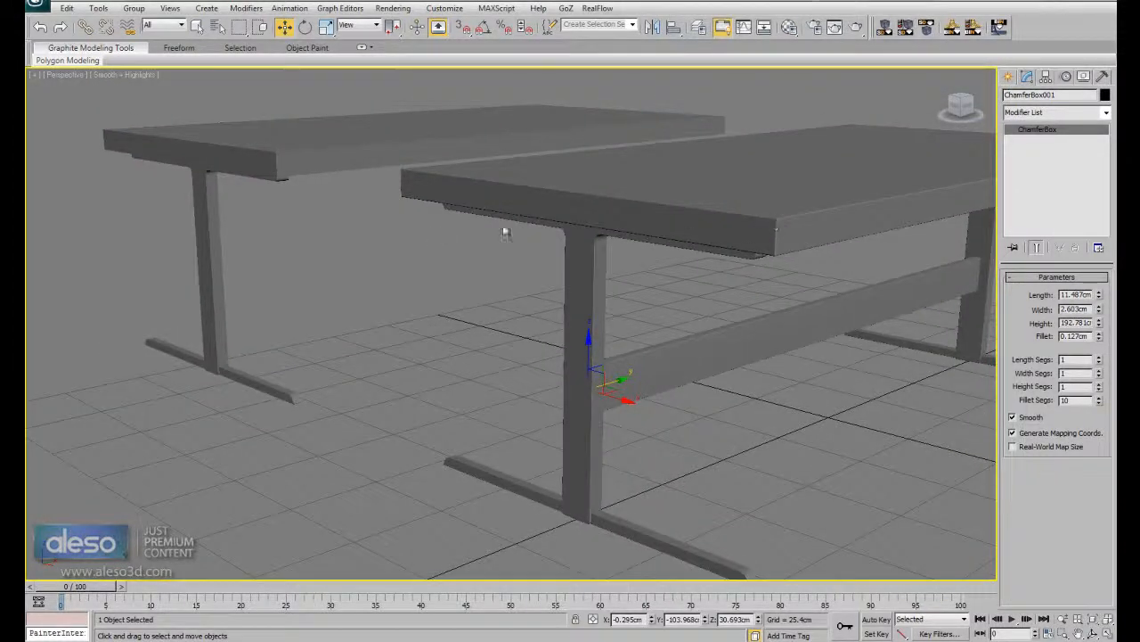
pyautogui.moveTo(505, 231); pyautogui.dragTo(298, 275)
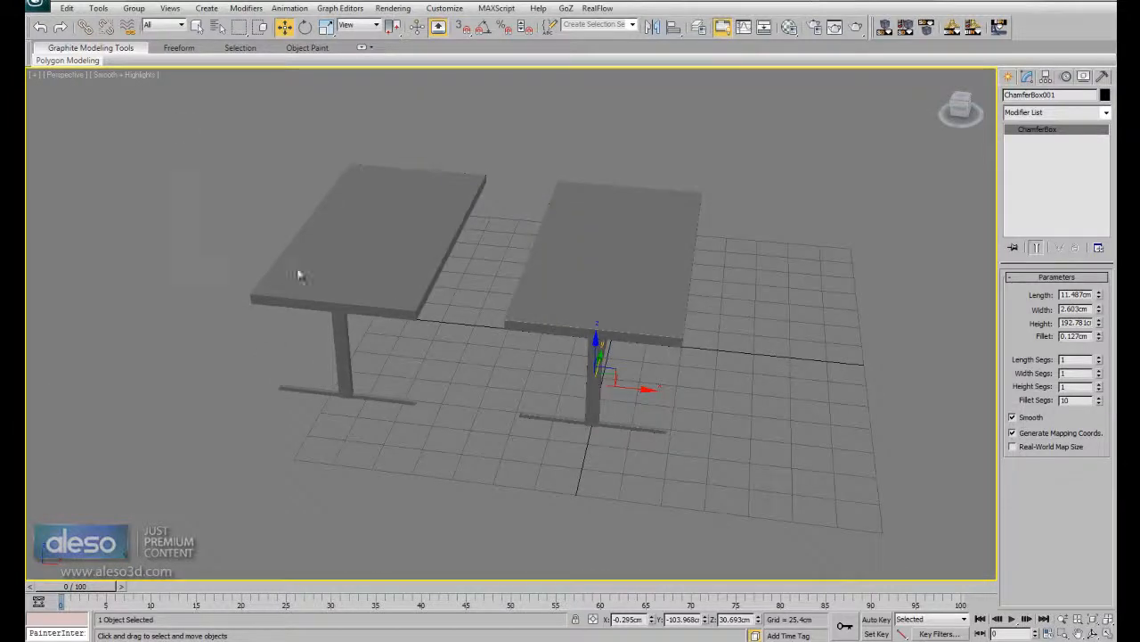